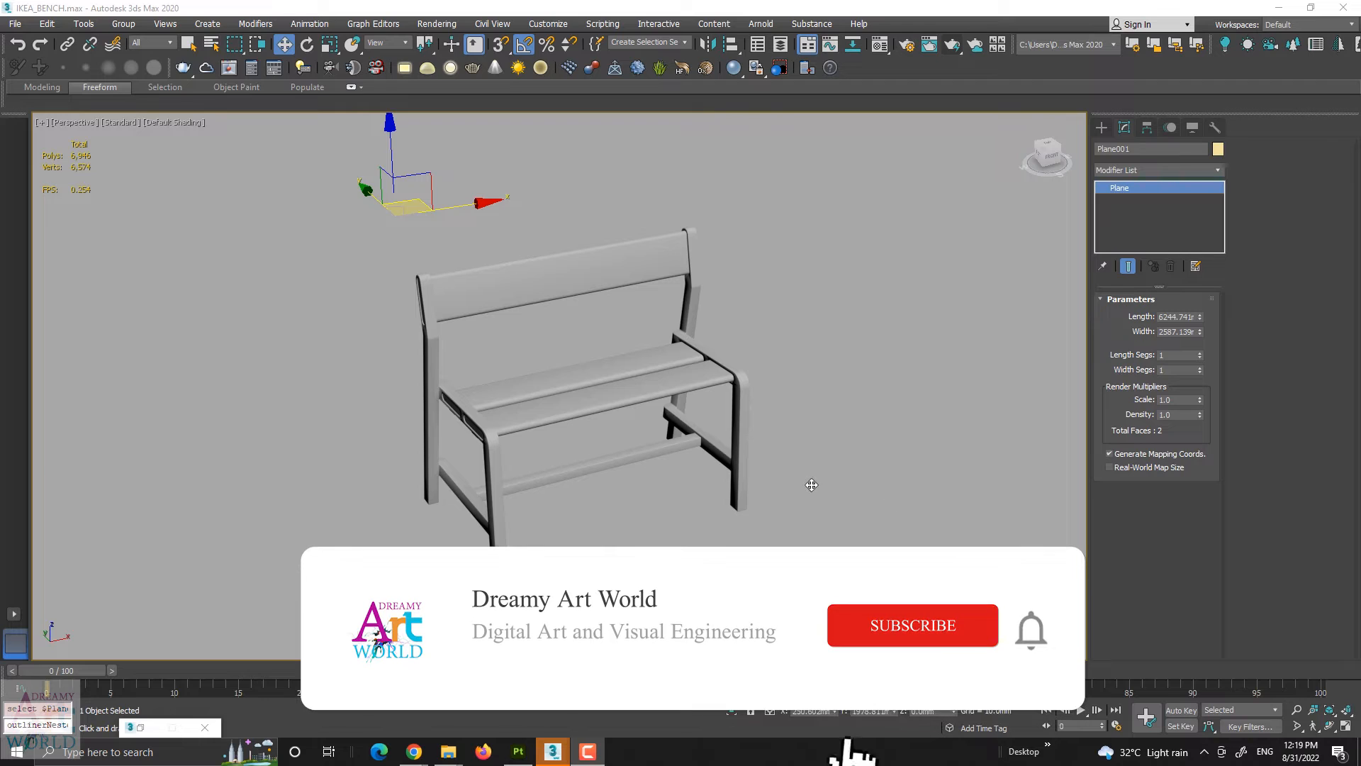
Deselect the ground plane, select the bench model and zoom in on it.
{"action": "left_click", "coordinate": [912, 626]}
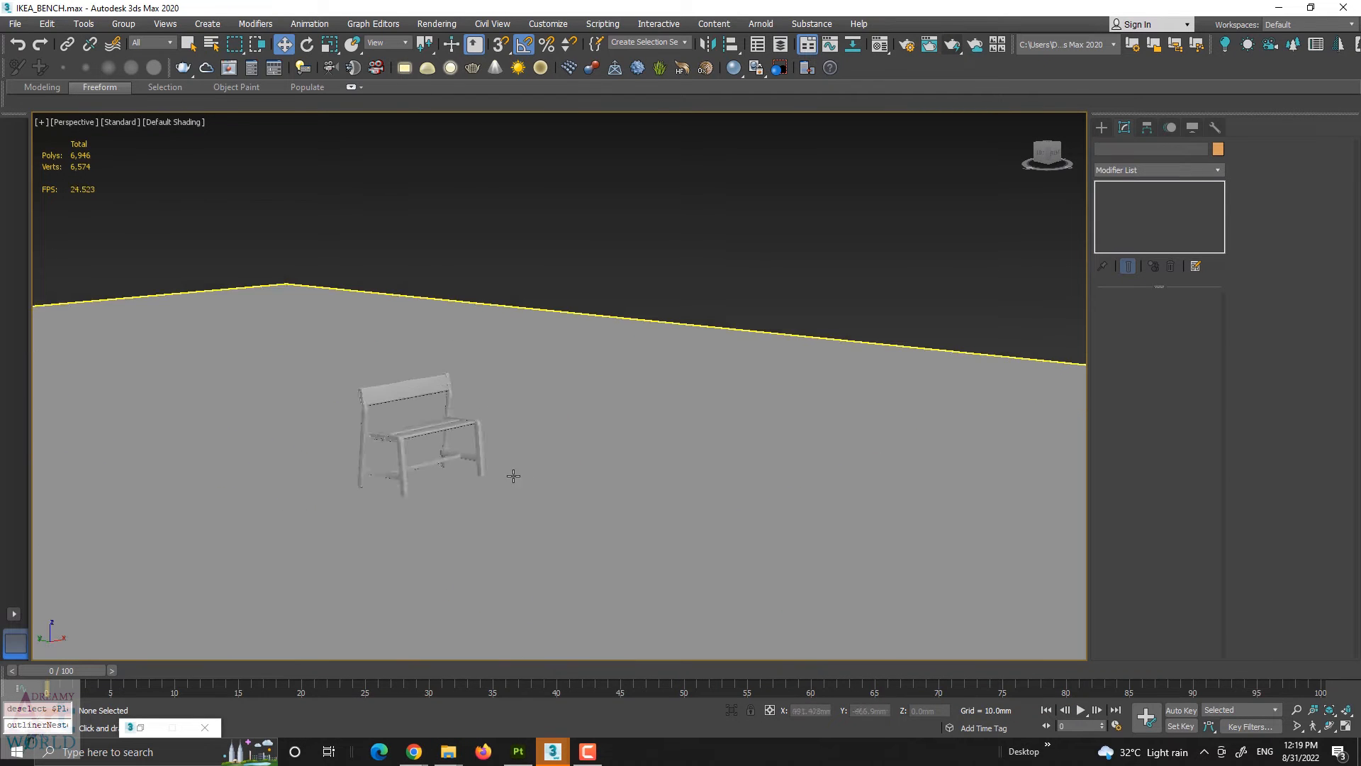
{"action": "left_click", "coordinate": [421, 434]}
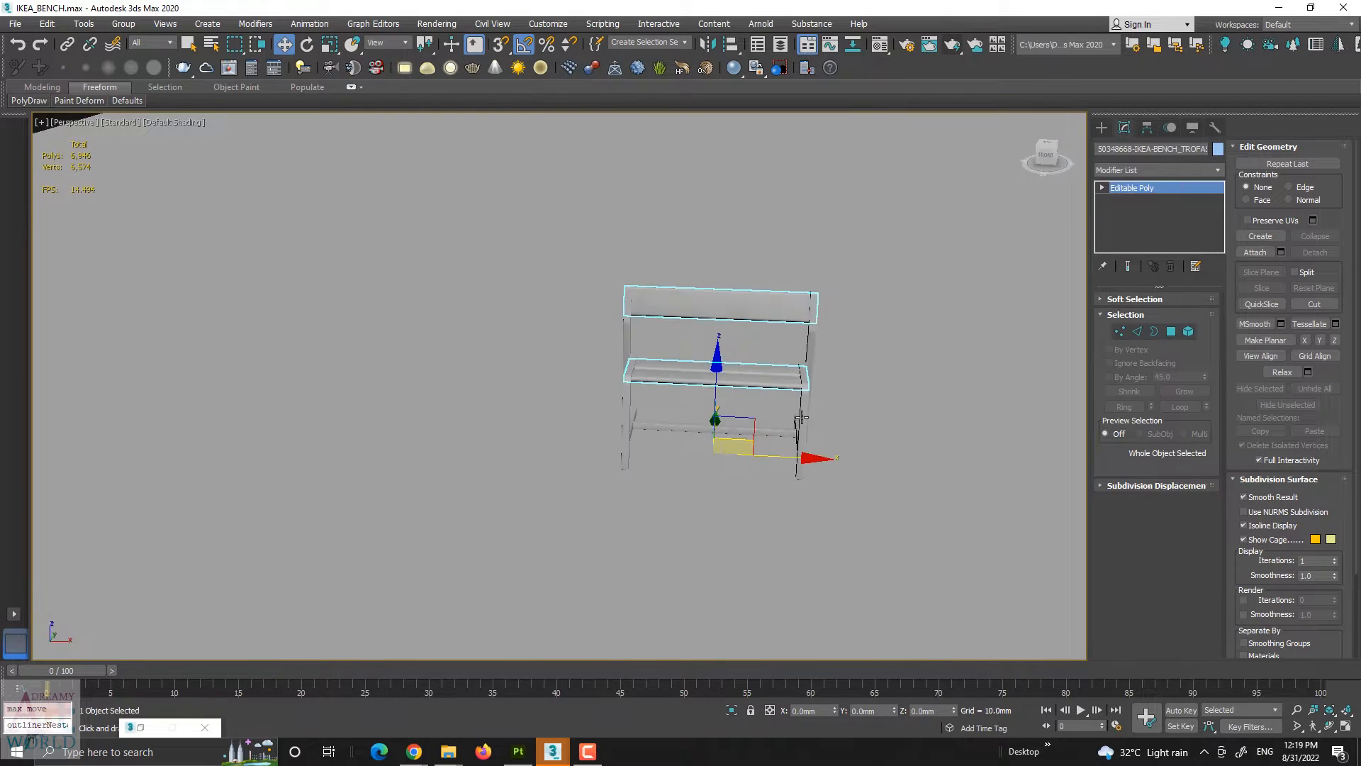
{"action": "scroll", "scroll_direction": "up", "scroll_amount": 3}
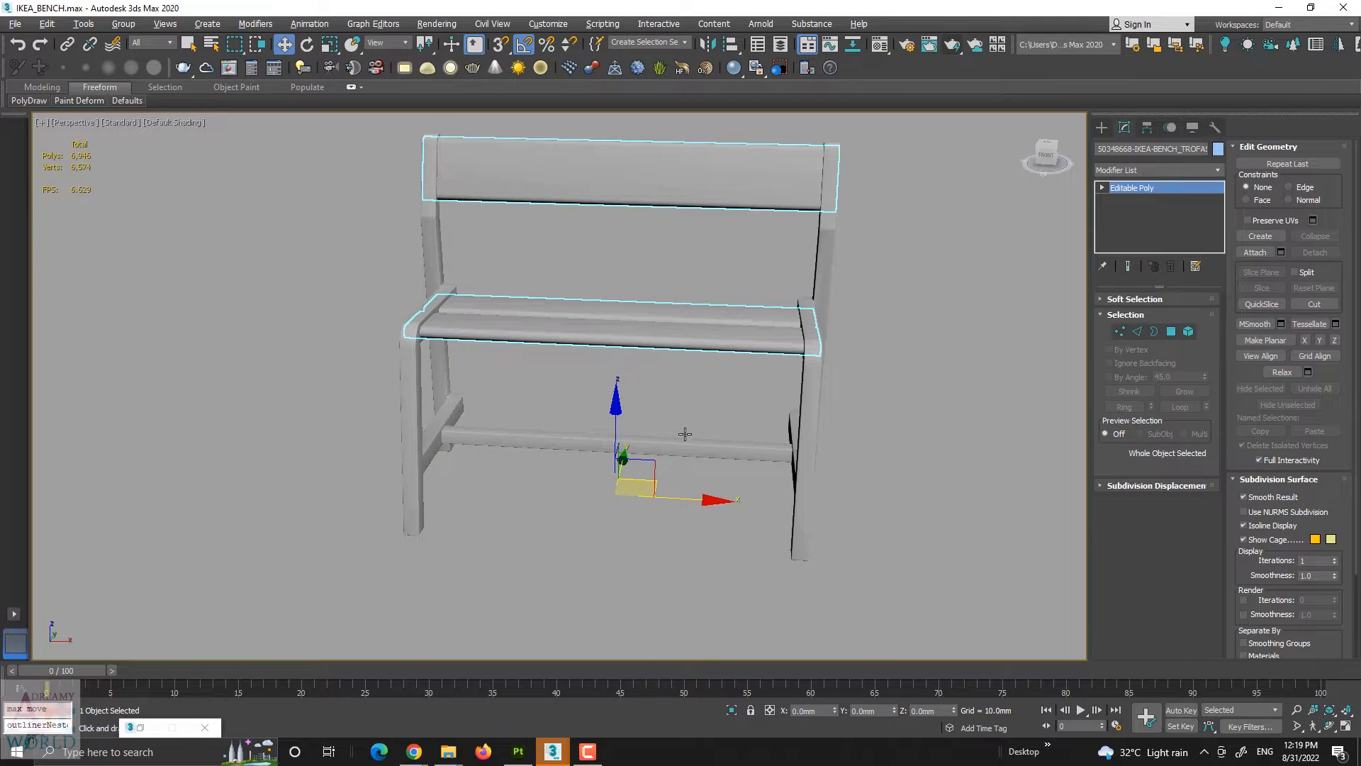
Create a V-Ray light beside the bench and make it a Dome light.
{"action": "left_click", "coordinate": [1100, 128]}
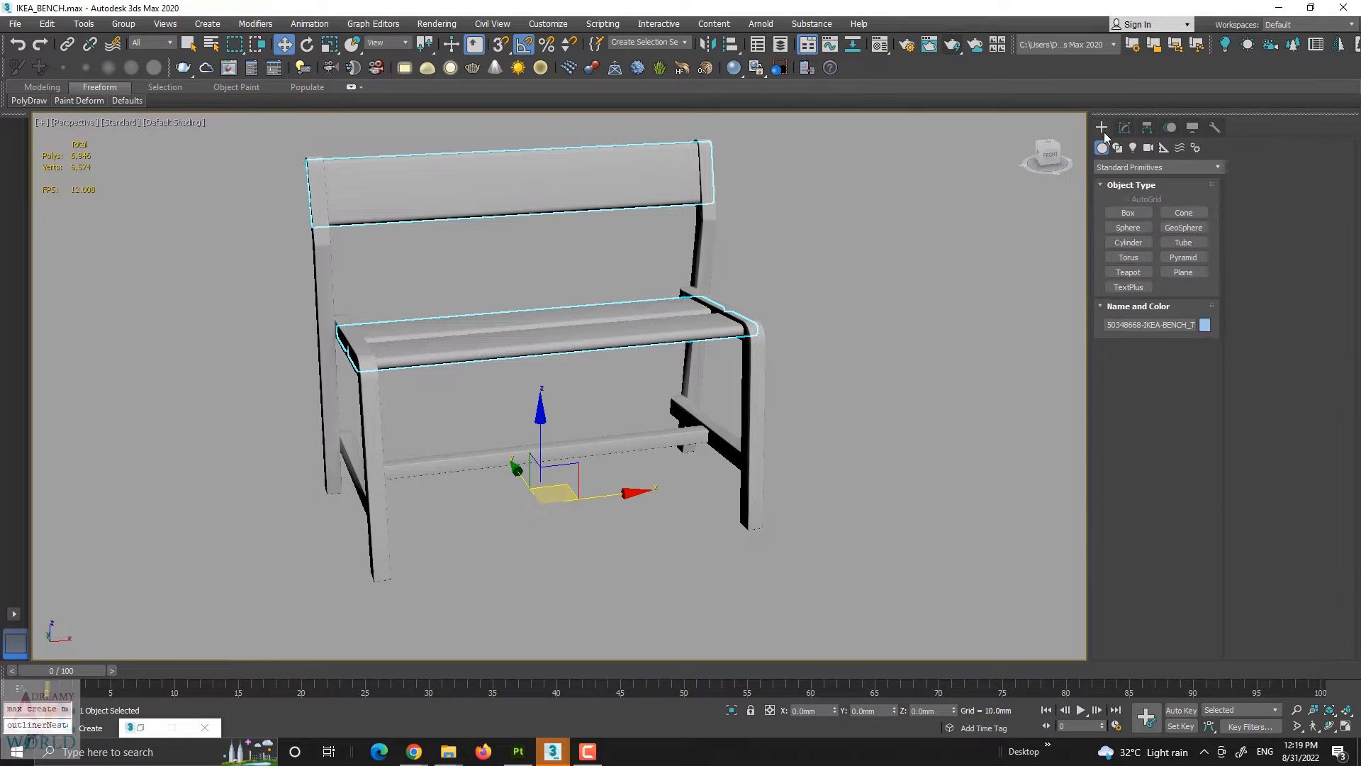
{"action": "left_click", "coordinate": [1131, 148]}
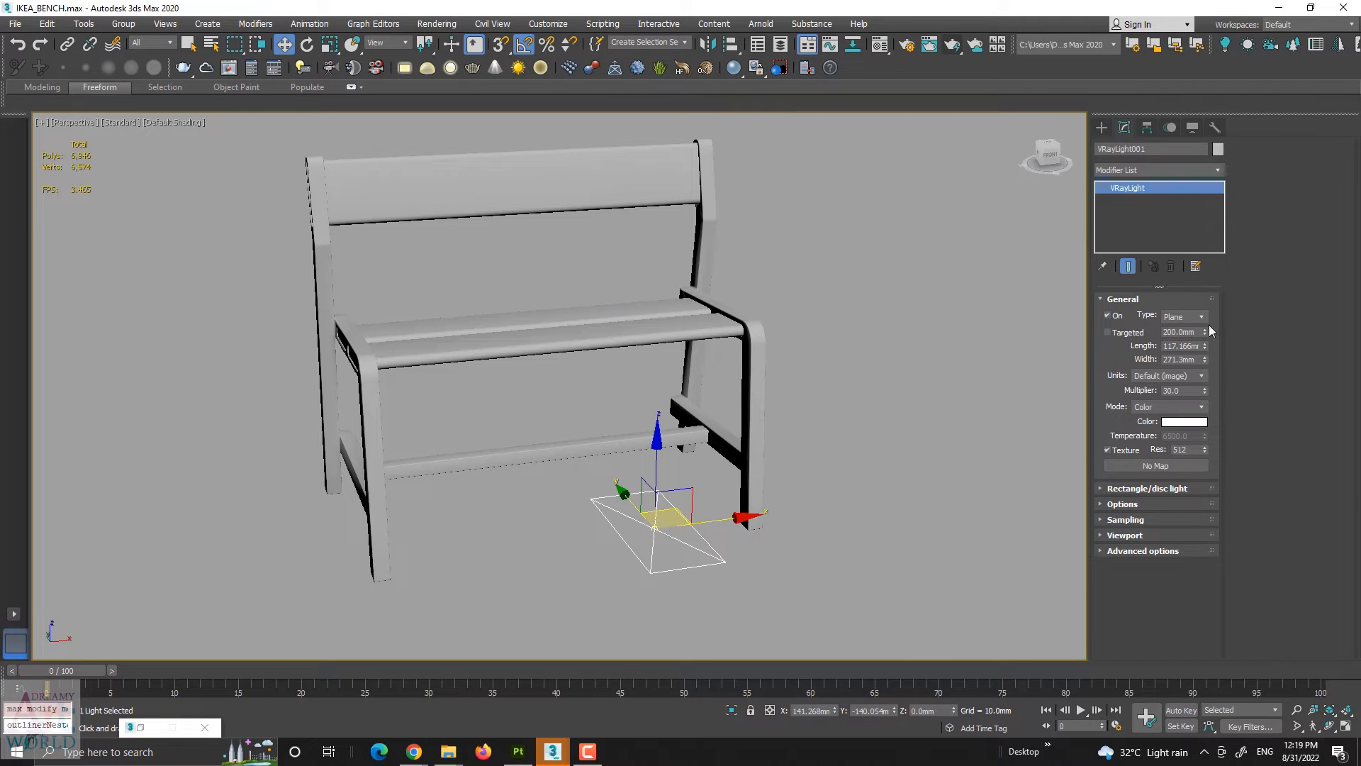
{"action": "left_click", "coordinate": [1182, 316]}
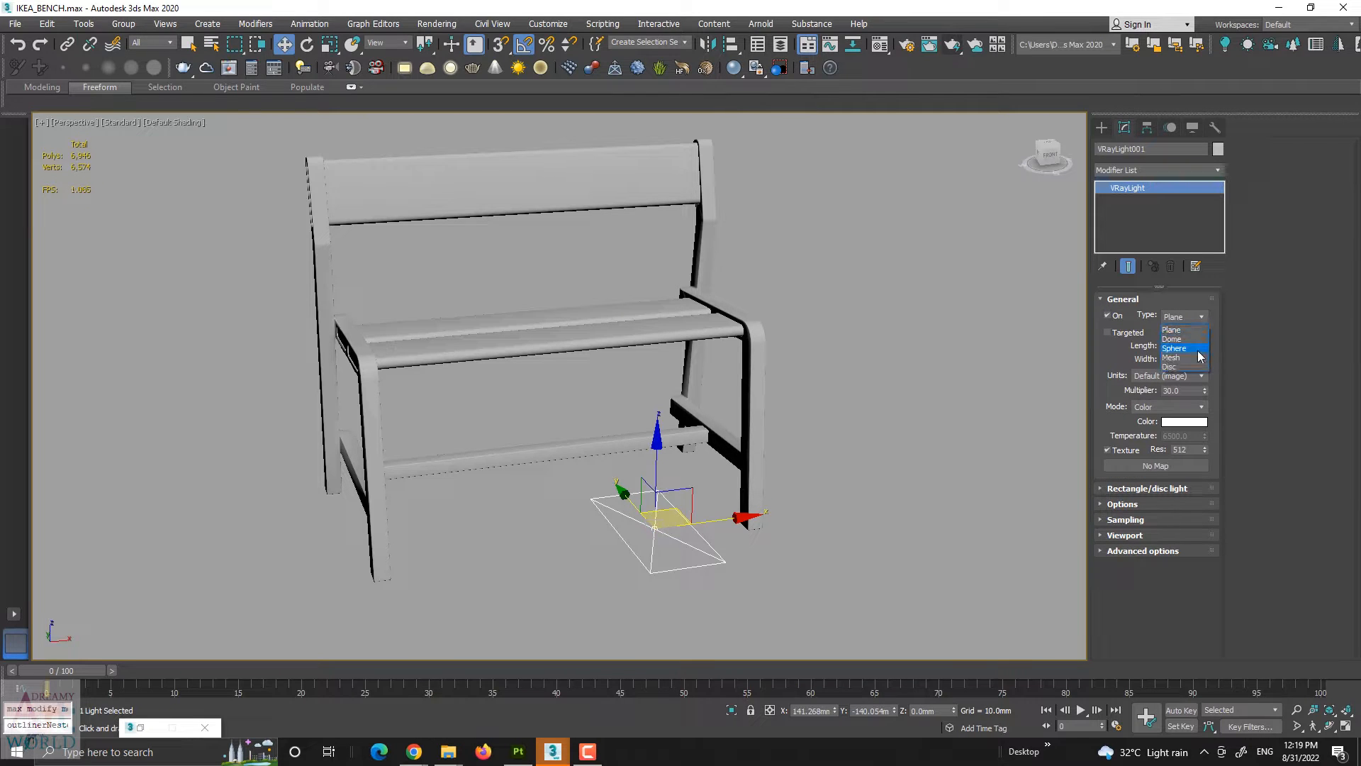
{"action": "left_click", "coordinate": [1172, 339]}
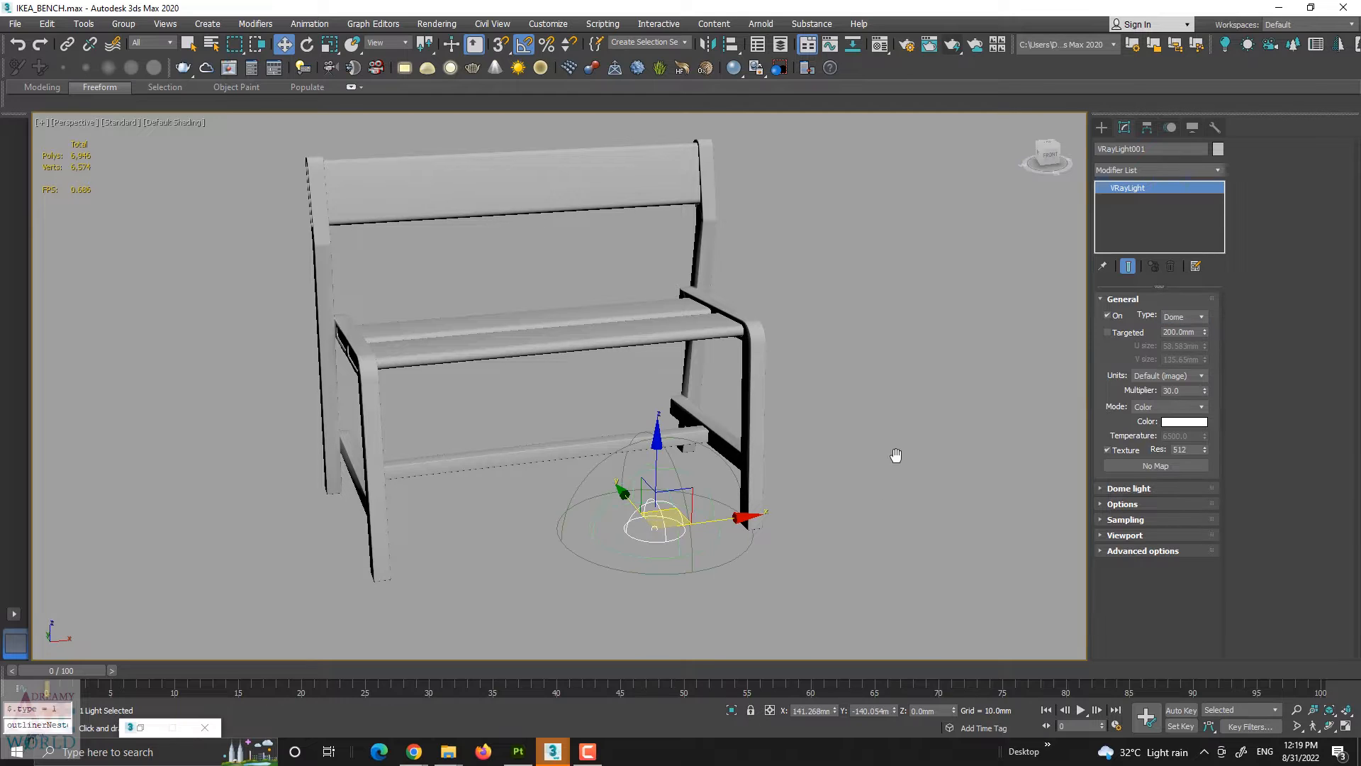
Load studio_small_03_2k.hdr as the dome light's VRayHDRI texture map.
{"action": "left_click", "coordinate": [1157, 465]}
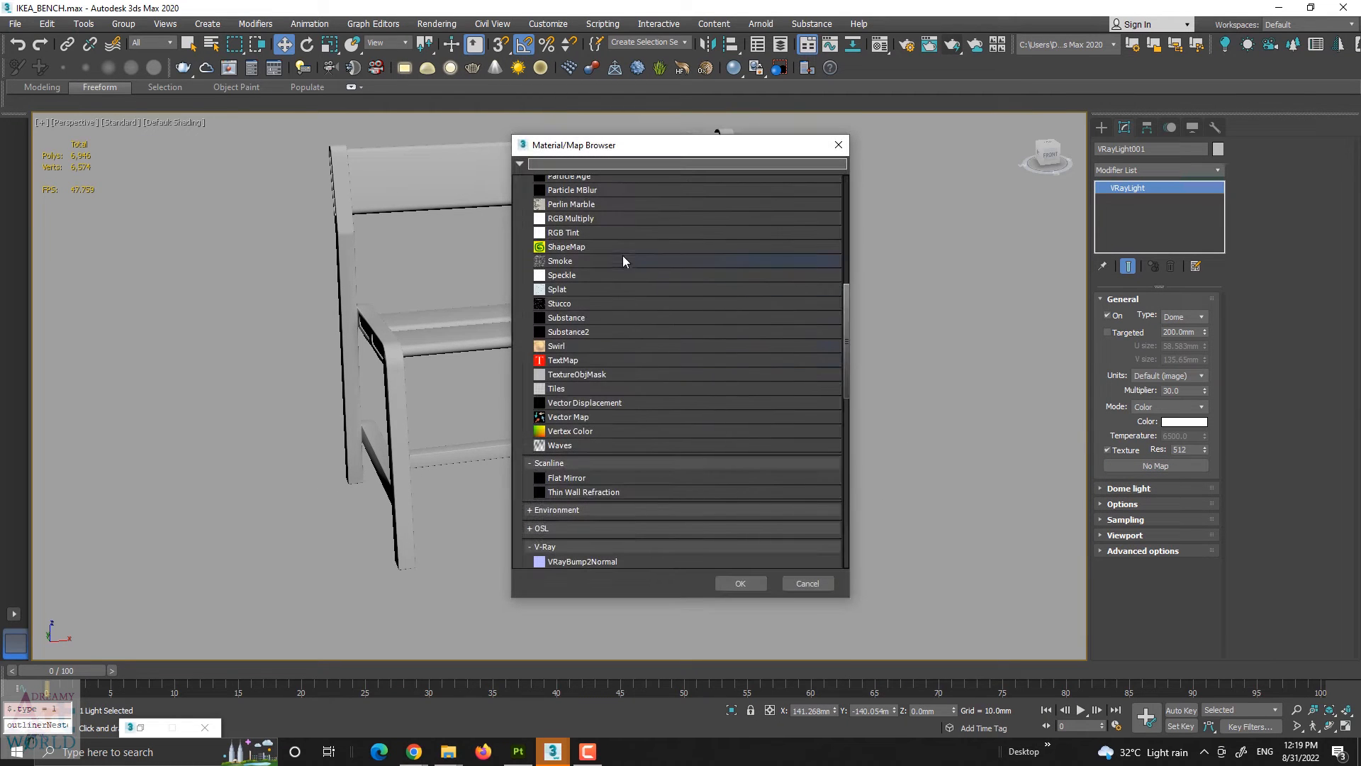
{"action": "scroll", "scroll_direction": "down", "scroll_amount": 3}
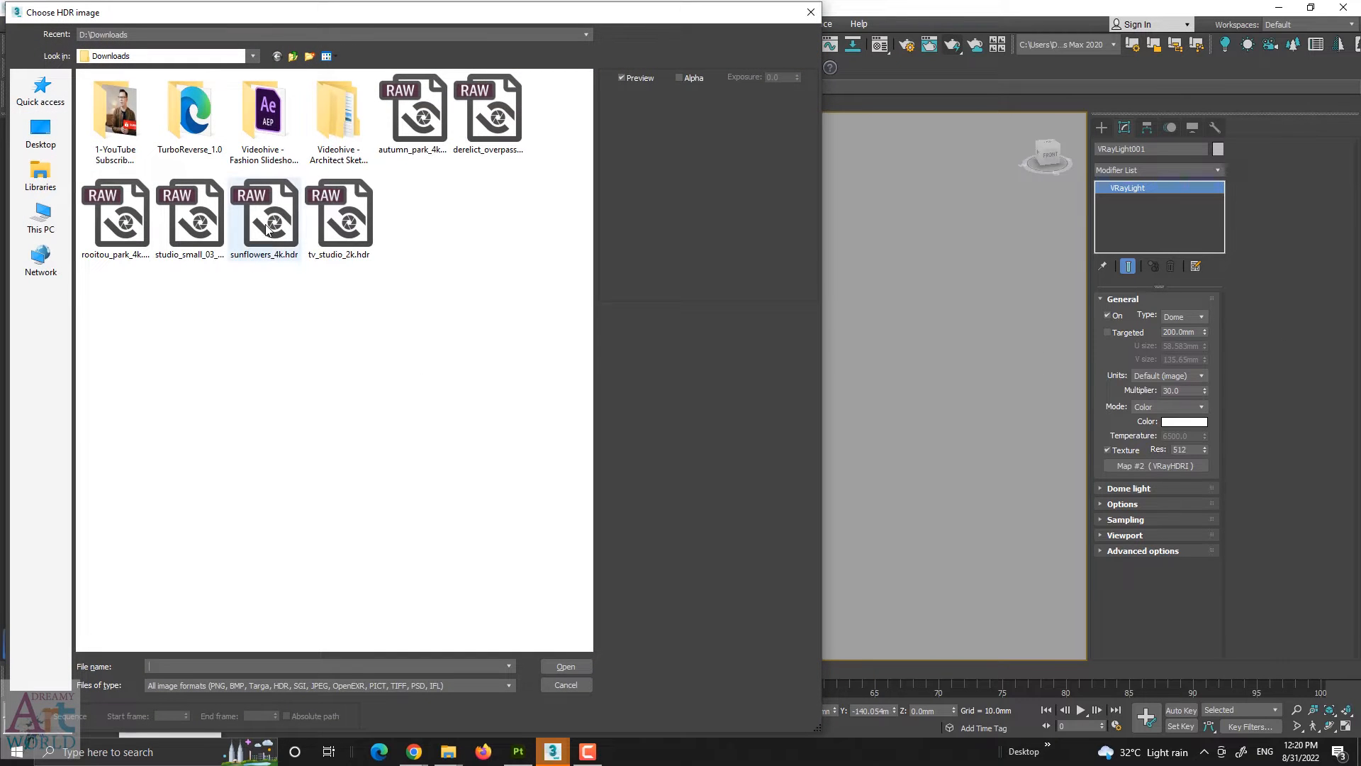
{"action": "left_click", "coordinate": [189, 212]}
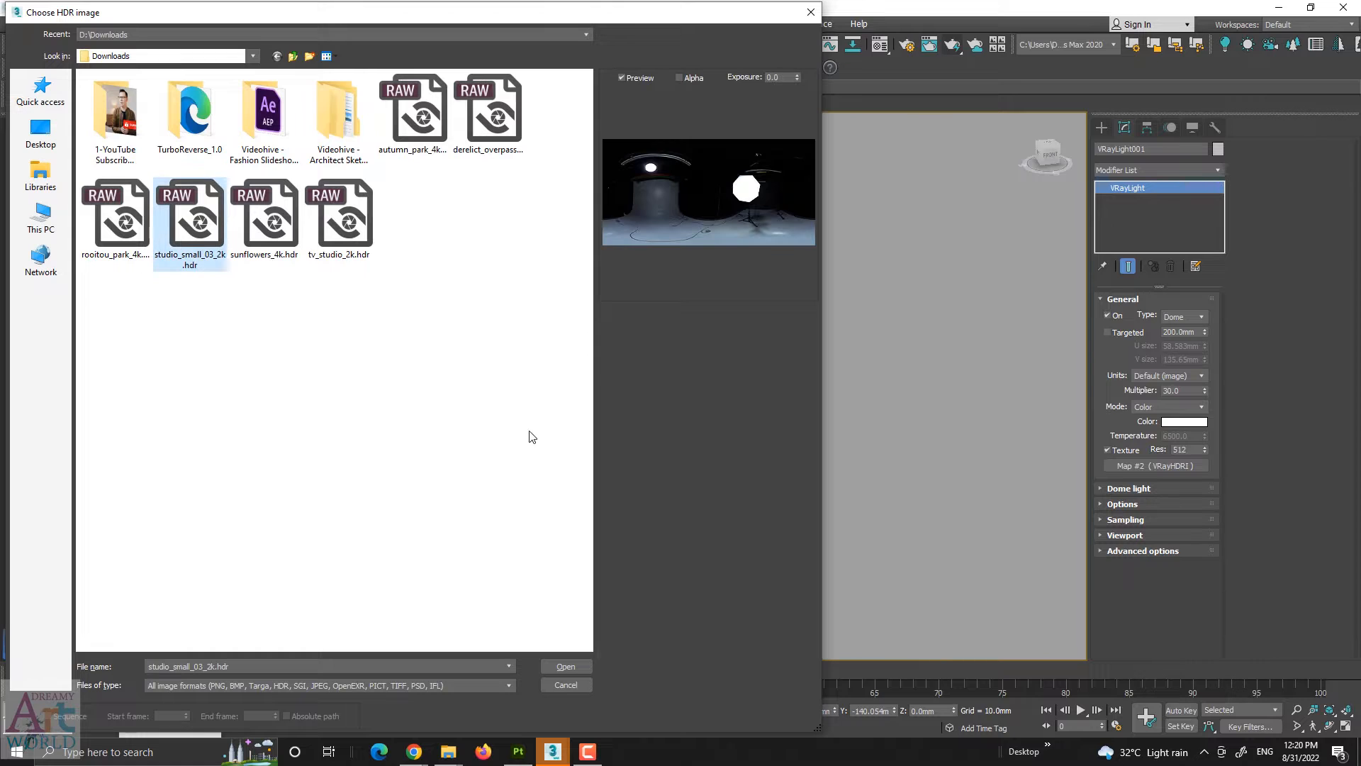
{"action": "left_click", "coordinate": [565, 666]}
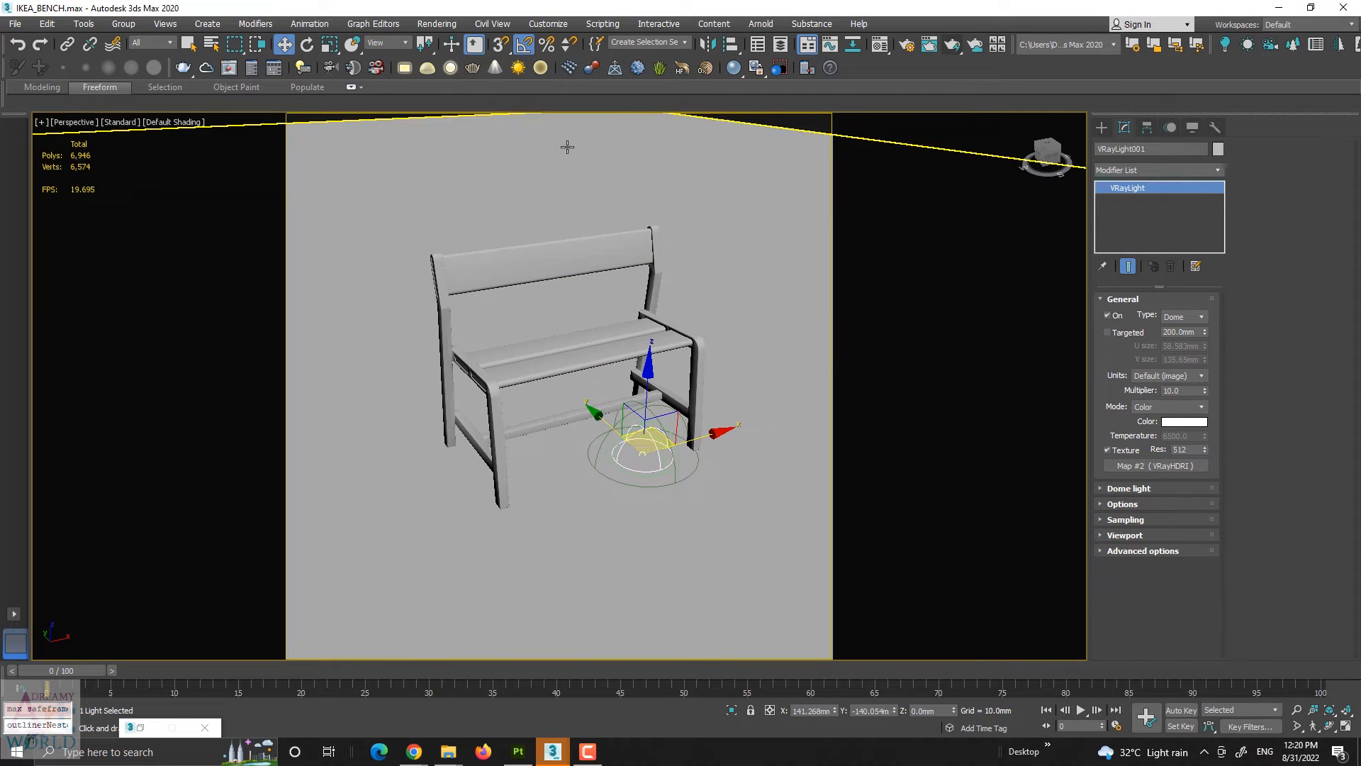
{"action": "mouse_move", "coordinate": [374, 68]}
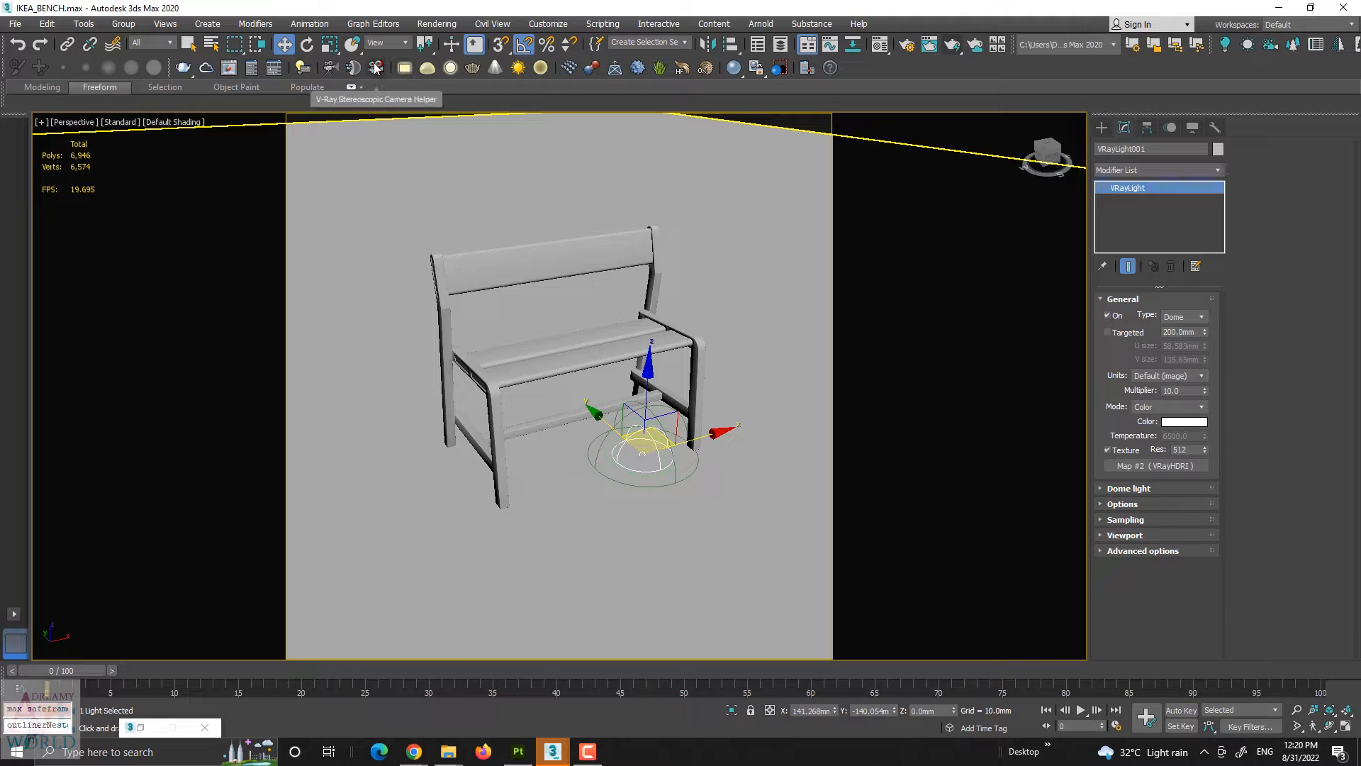
Start placing a V-Ray physical camera to frame the bench.
{"action": "left_click", "coordinate": [376, 68]}
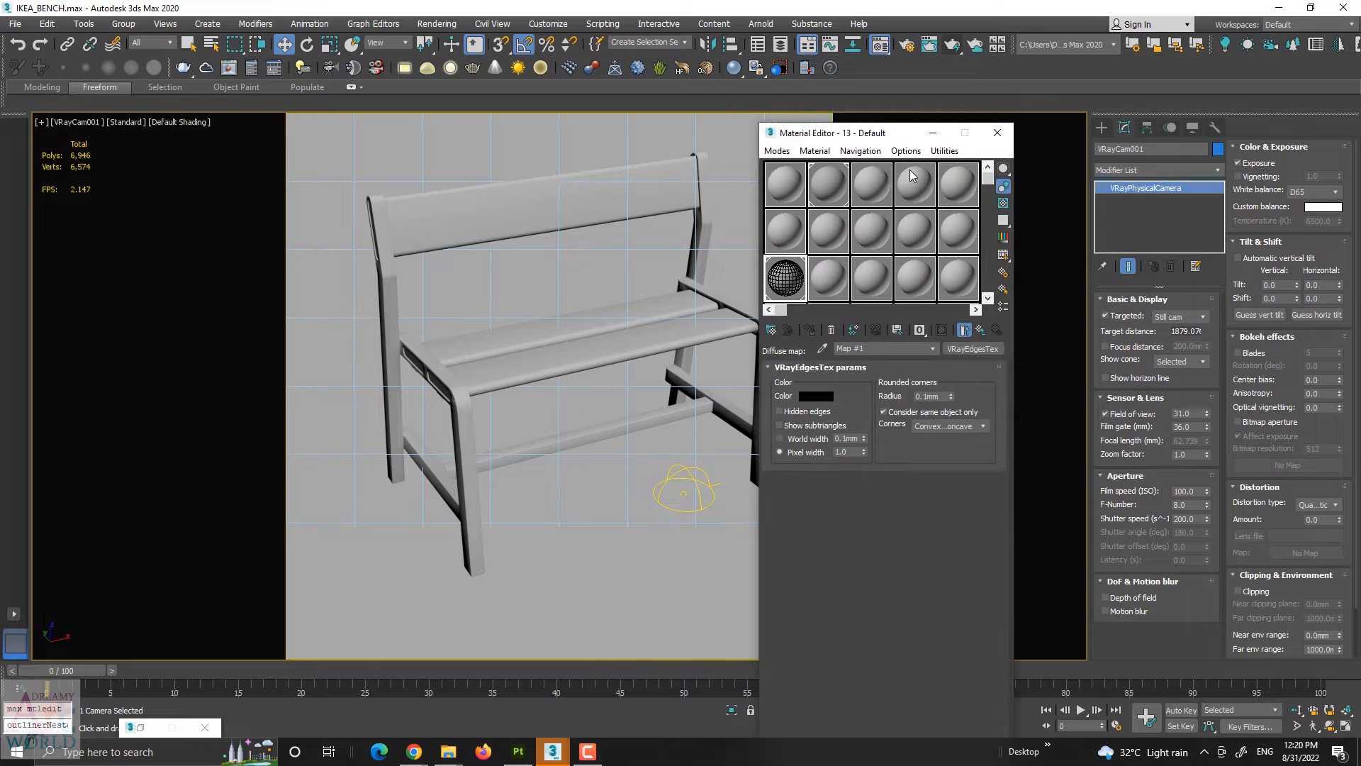
Reset all material slots to defaults and make slot 02 a VRayMtl.
{"action": "left_click", "coordinate": [944, 150]}
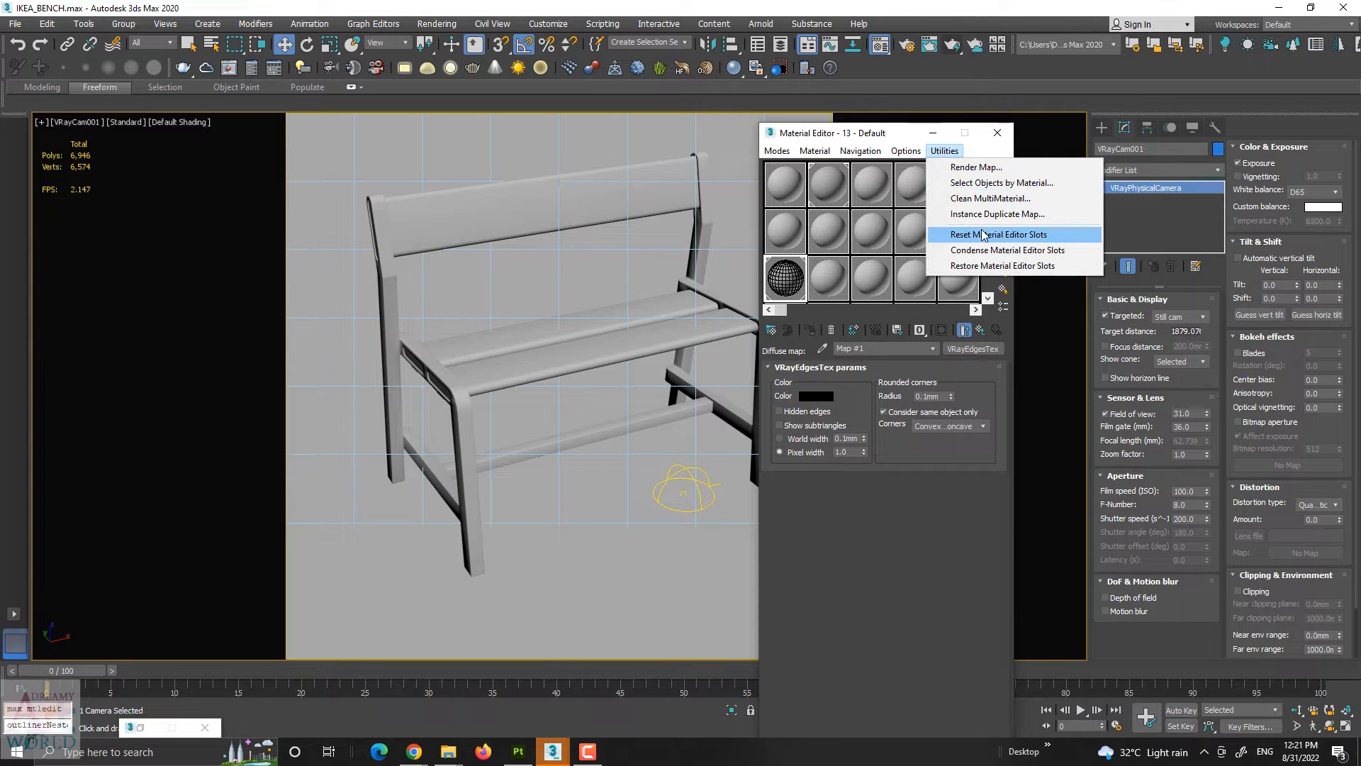
{"action": "left_click", "coordinate": [999, 234]}
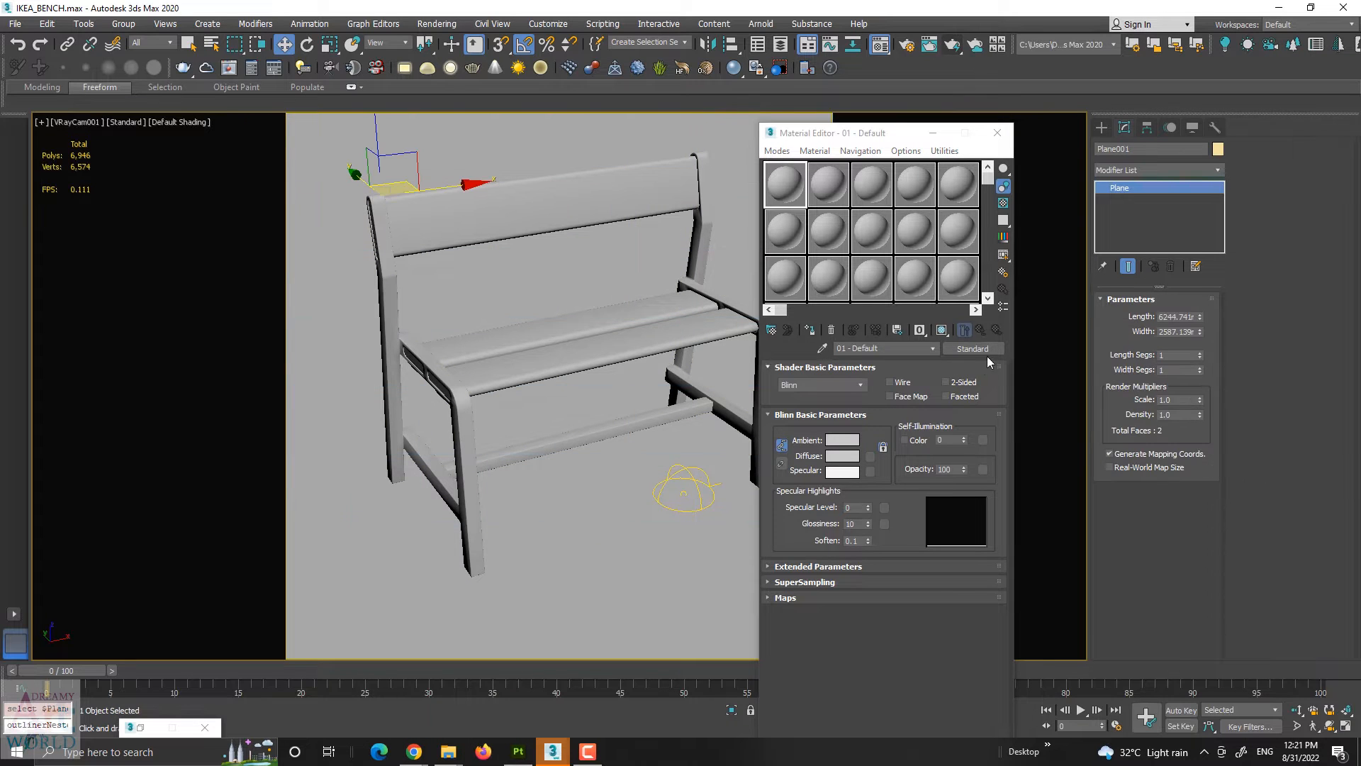
{"action": "left_click", "coordinate": [971, 348]}
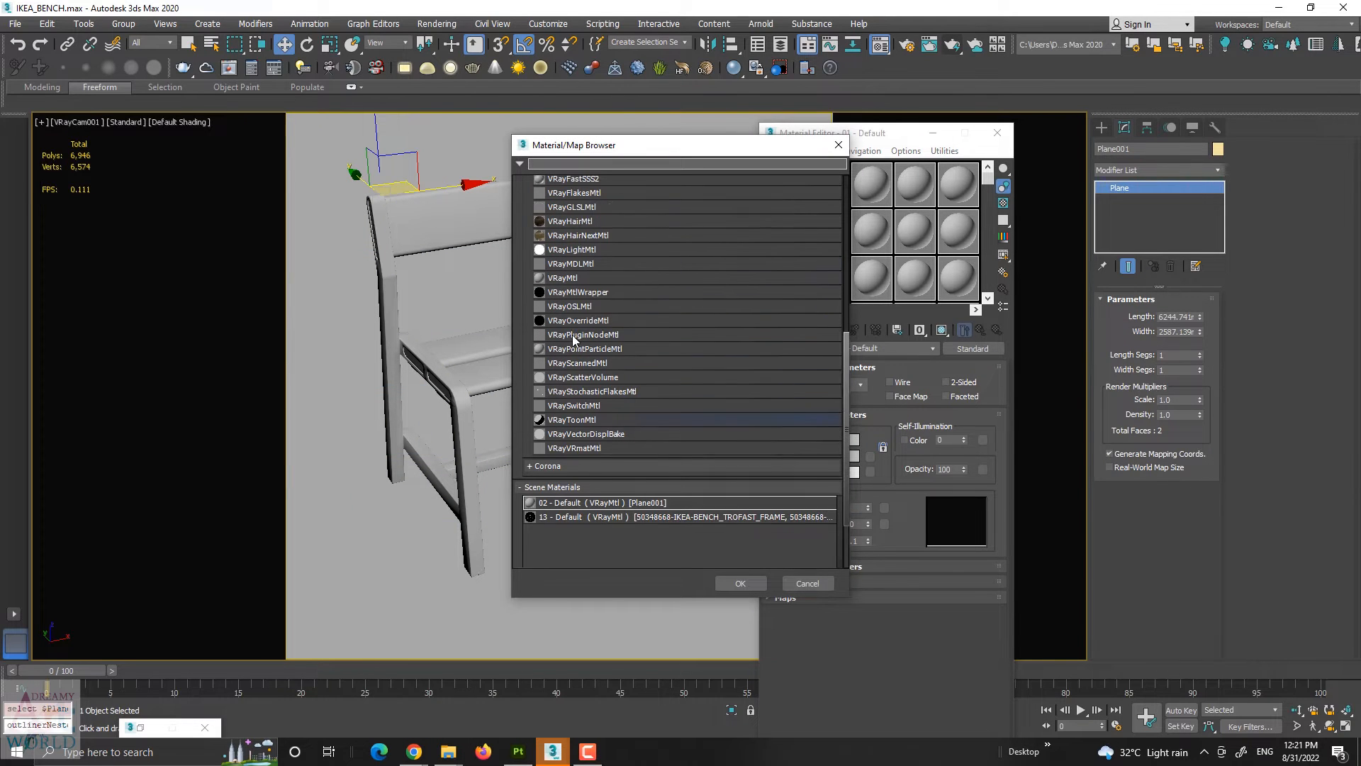
{"action": "left_click", "coordinate": [740, 583]}
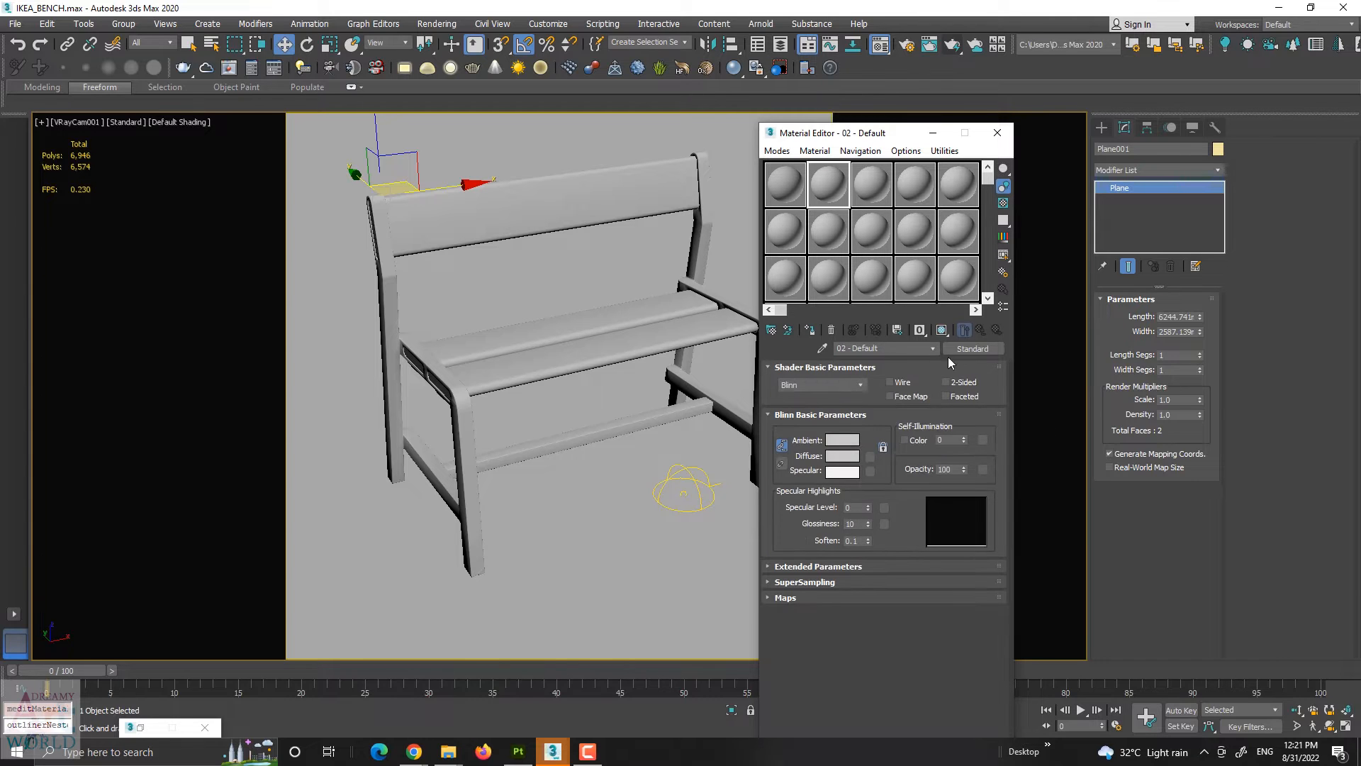
{"action": "left_click", "coordinate": [972, 349]}
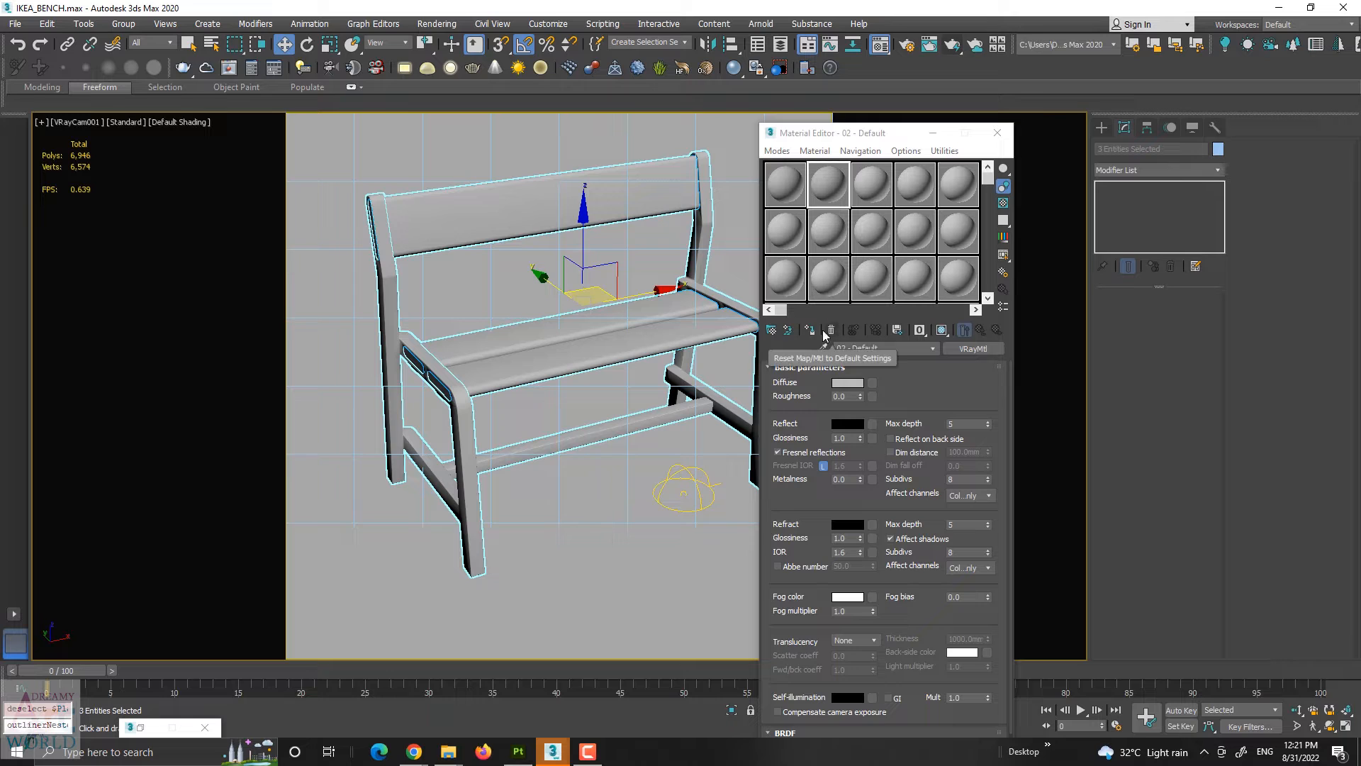
Assign the grey 02 - Default material to the bench, replacing the same-named scene material.
{"action": "left_click", "coordinate": [810, 330]}
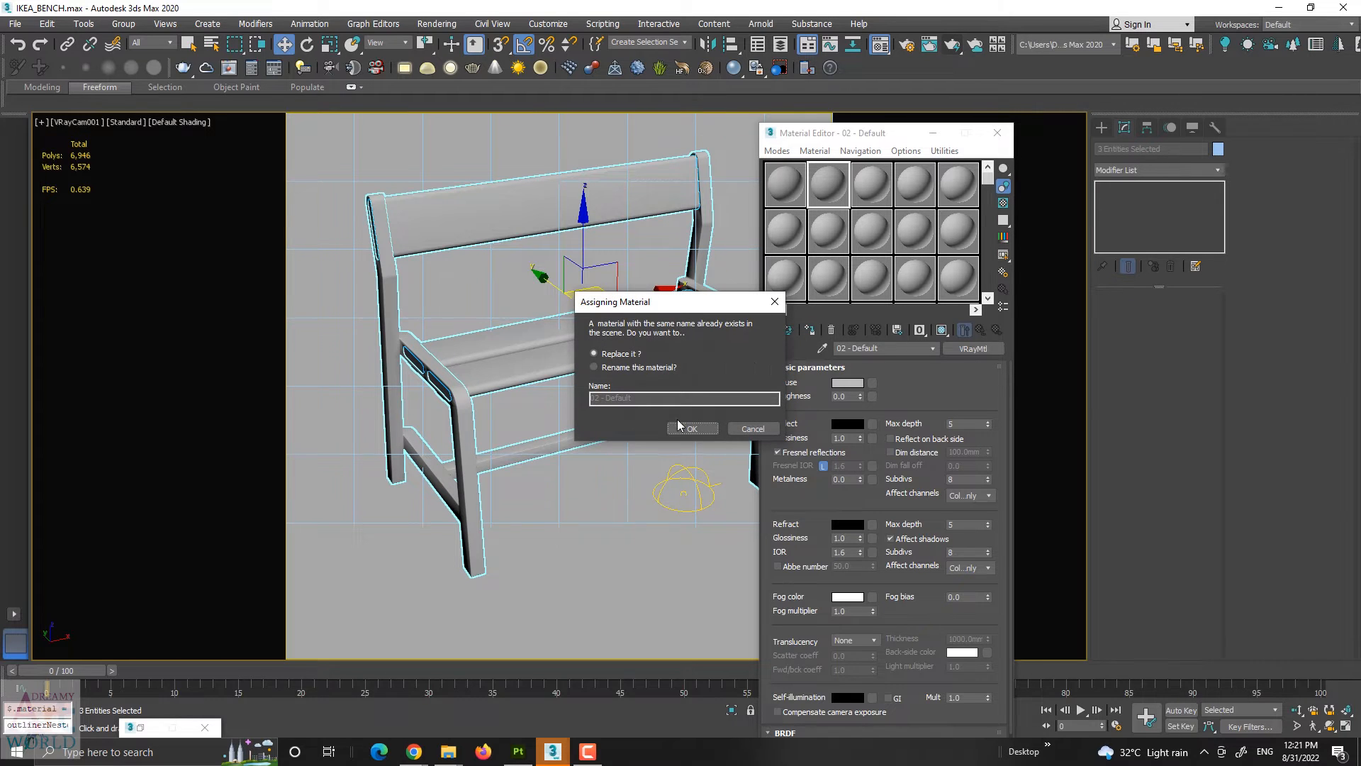
{"action": "left_click", "coordinate": [692, 428]}
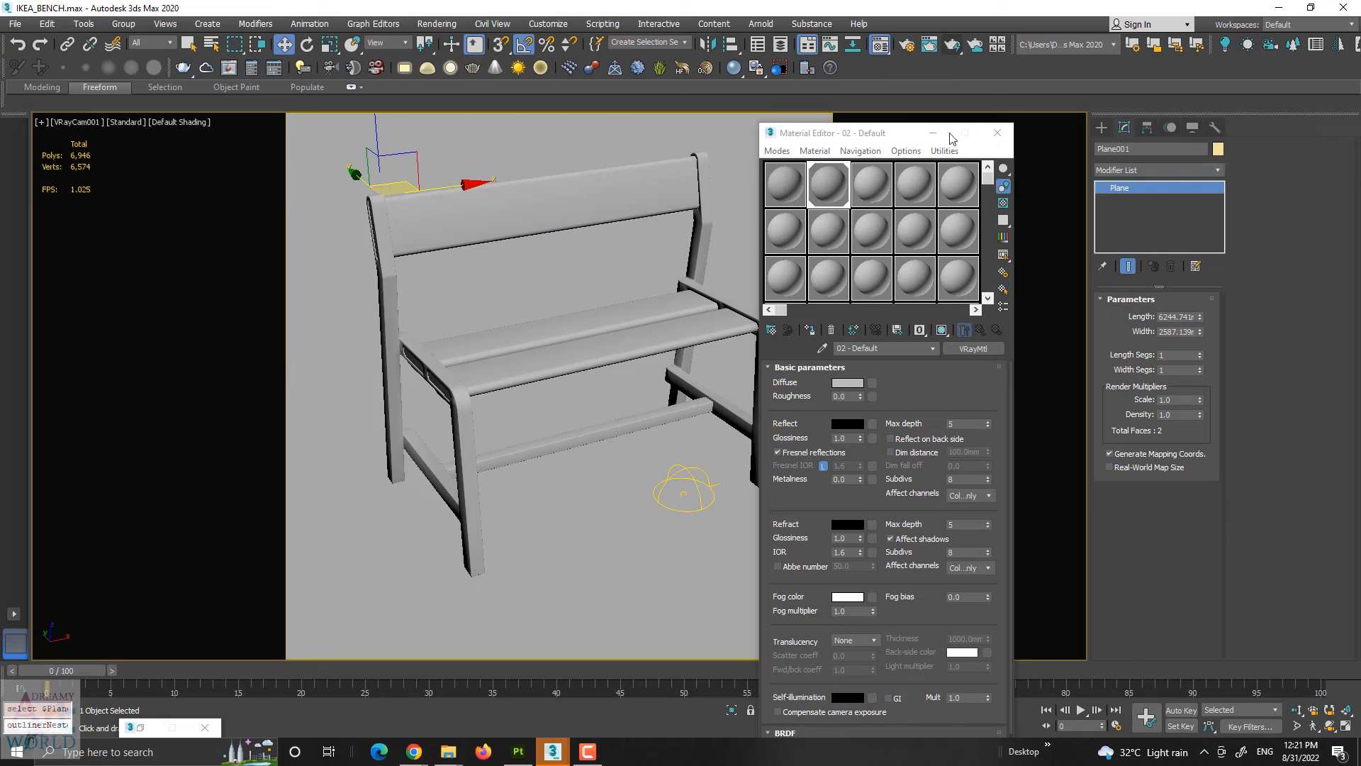
{"action": "left_click", "coordinate": [422, 44]}
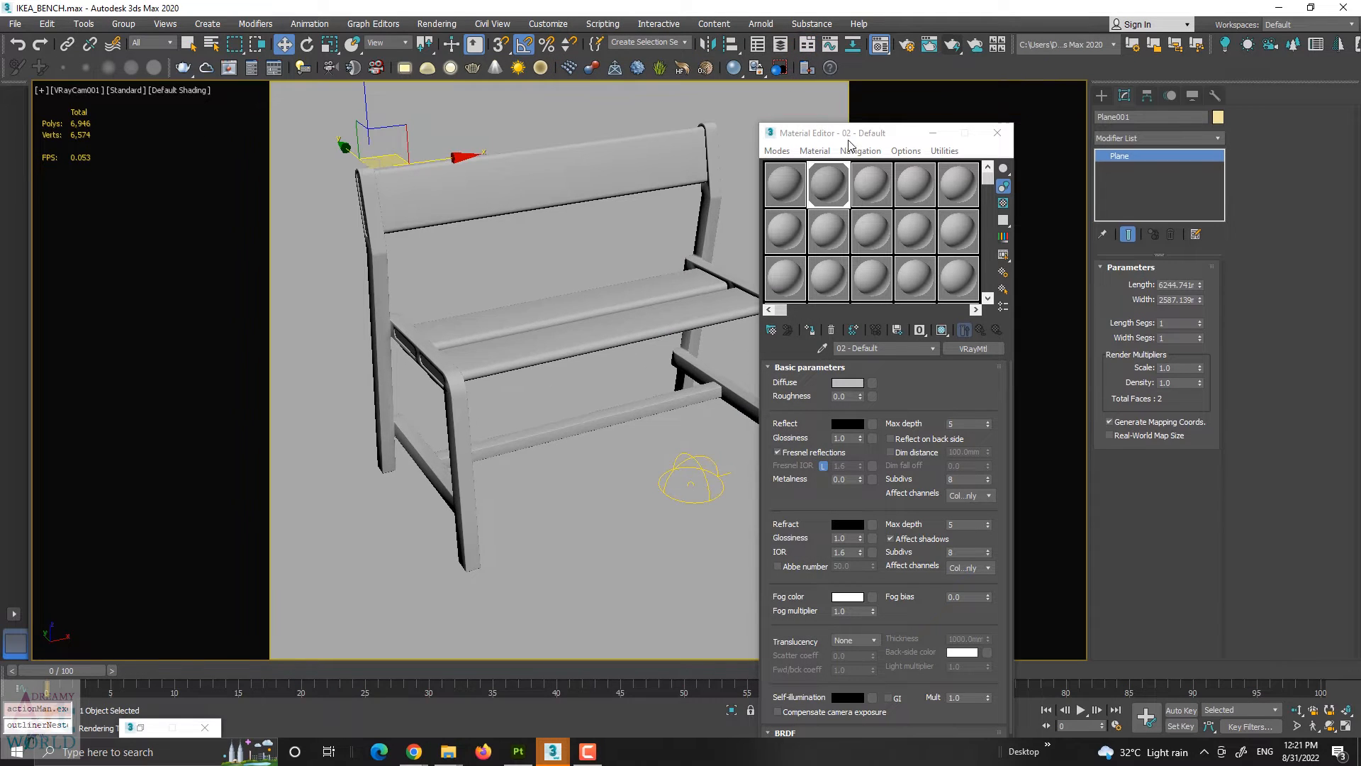
{"action": "mouse_move", "coordinate": [830, 183]}
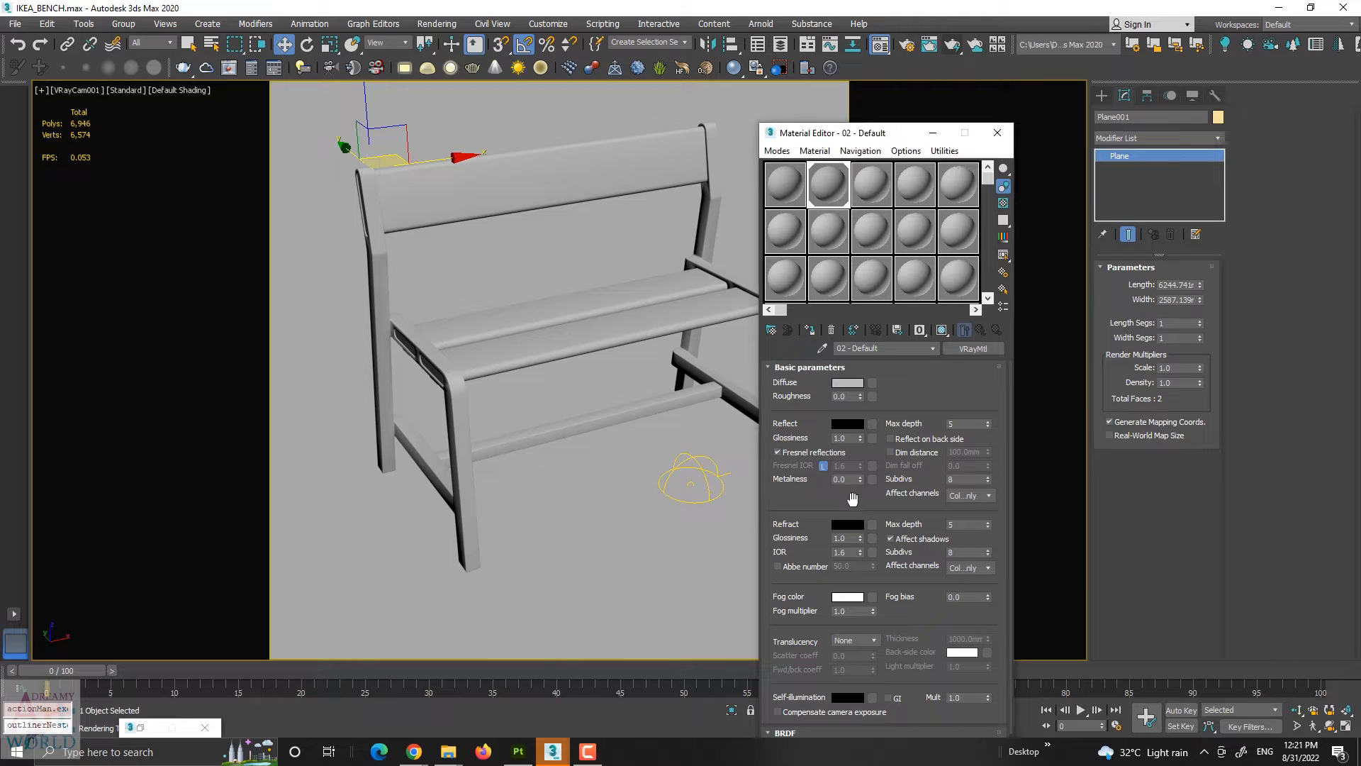
{"action": "mouse_move", "coordinate": [910, 407]}
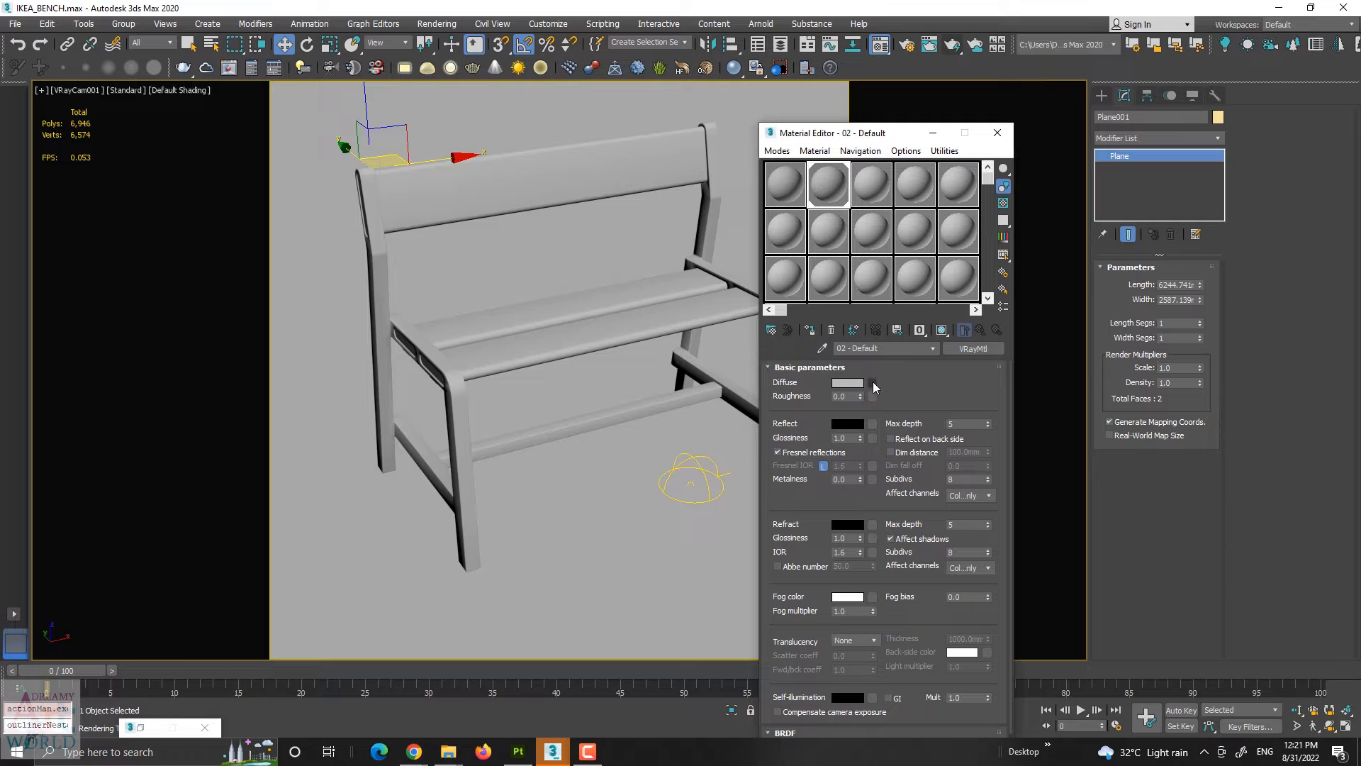
Give the grey material a VRayEdgesTex diffuse map, found by filtering the browser for 'Vray'.
{"action": "left_click", "coordinate": [872, 382]}
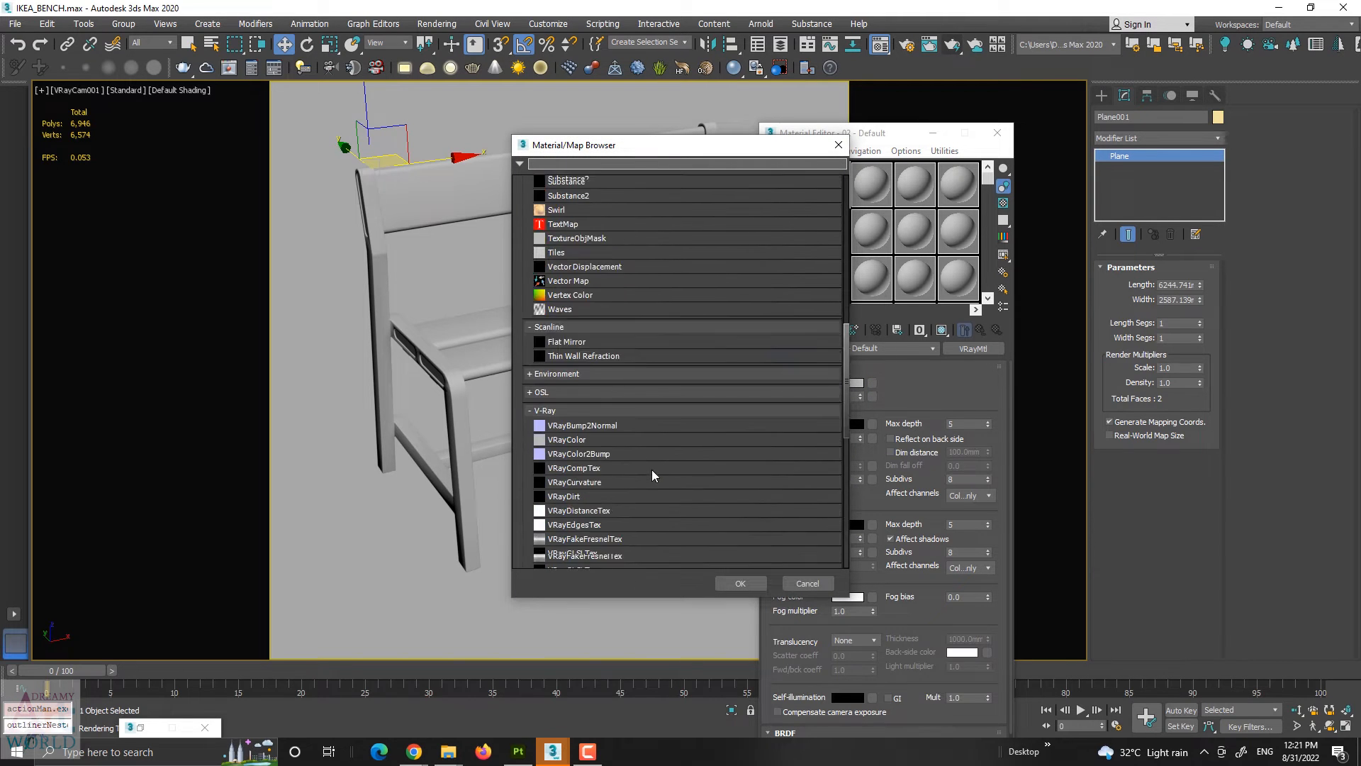
{"action": "scroll", "scroll_direction": "down", "scroll_amount": 3}
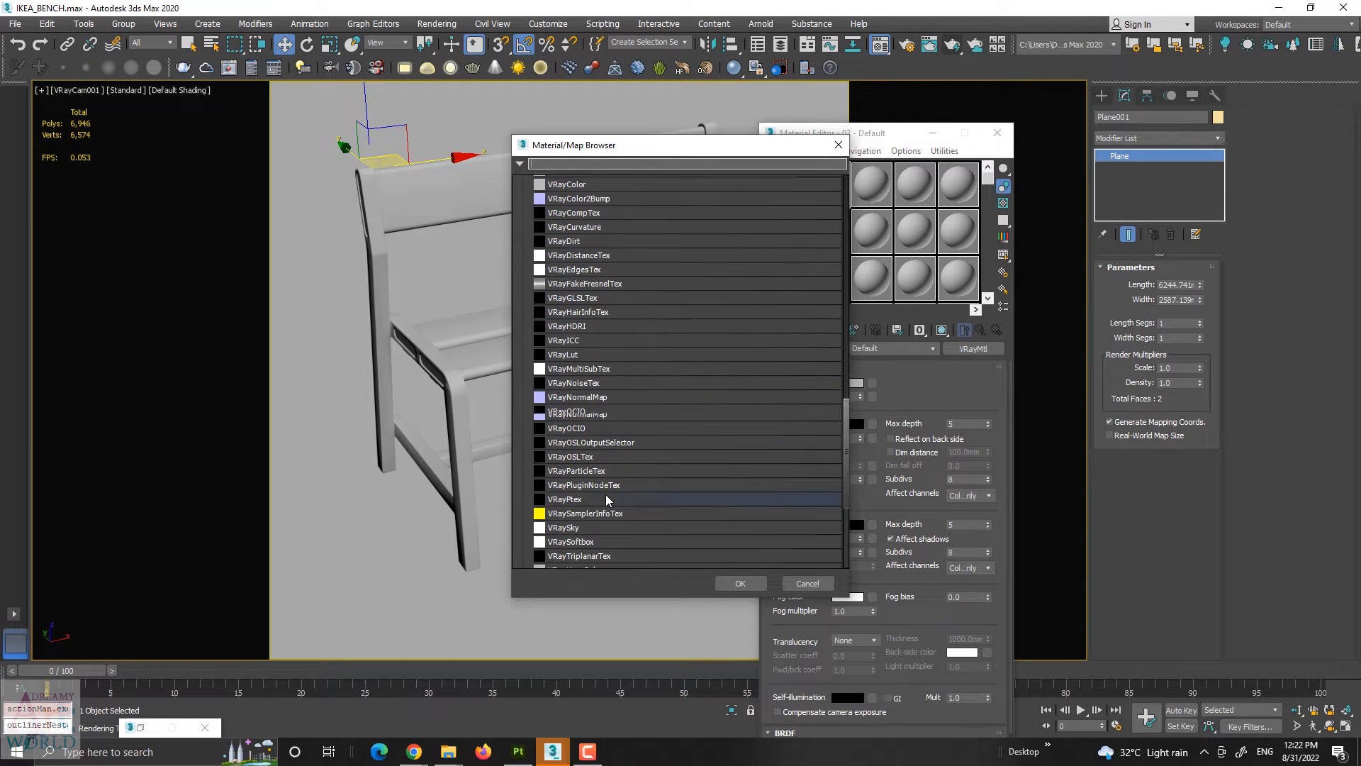
{"action": "scroll", "scroll_direction": "down", "scroll_amount": 3}
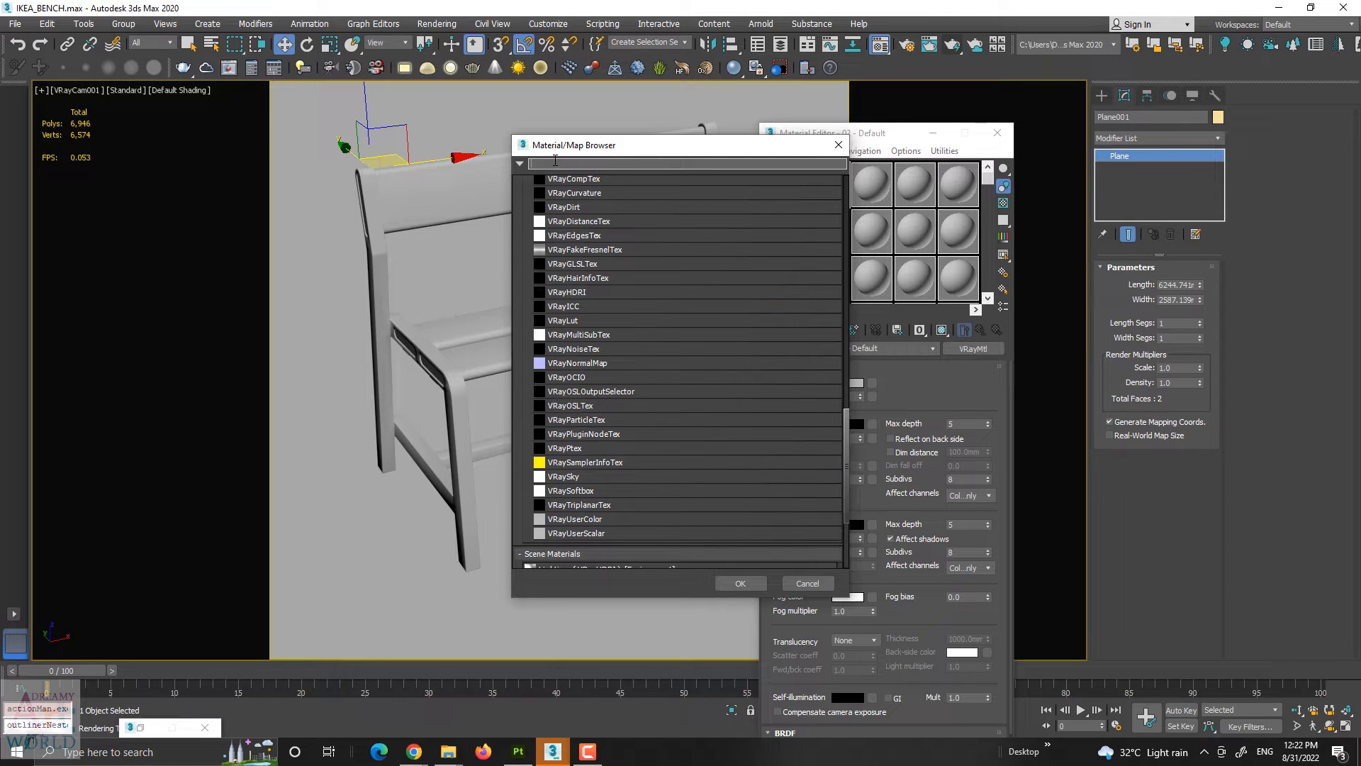
{"action": "type", "text": "Vray"}
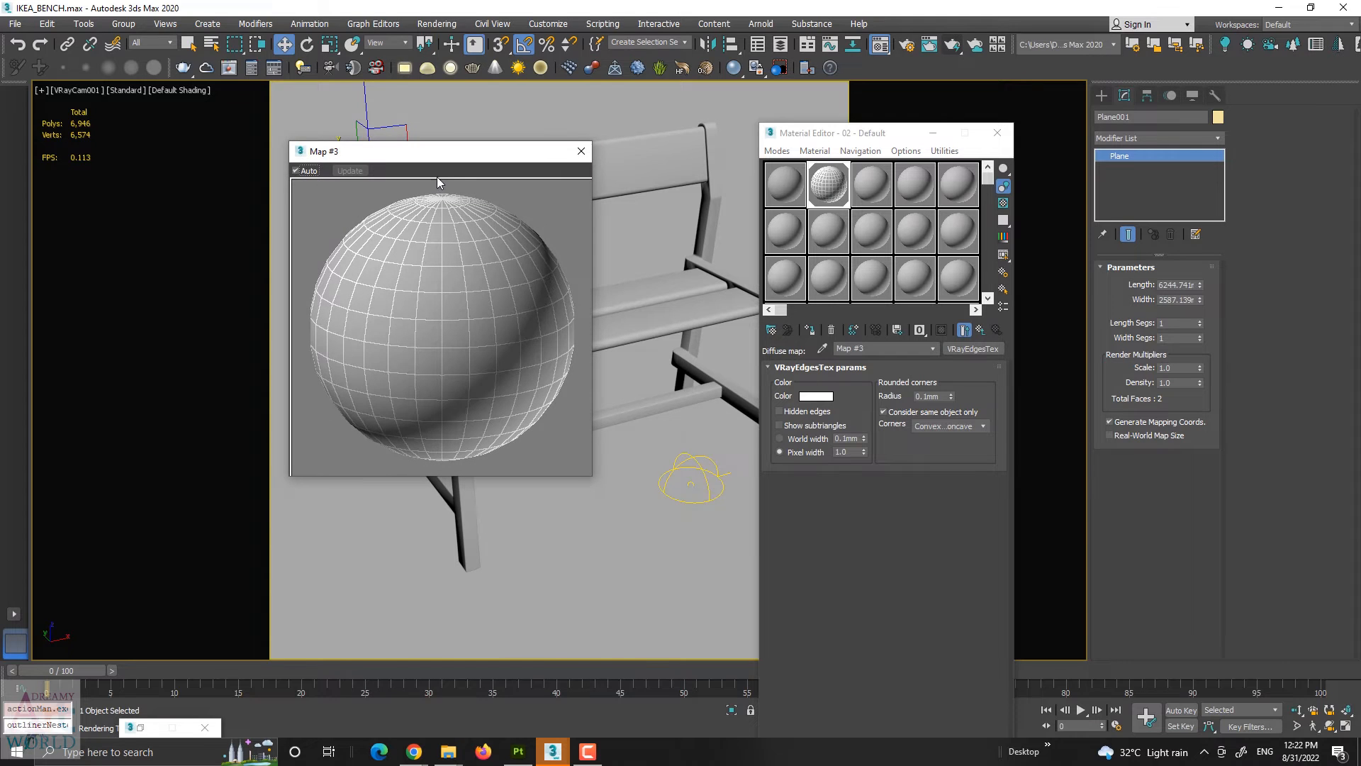
{"action": "left_click_drag", "start_coordinate": [438, 150], "coordinate": [534, 182]}
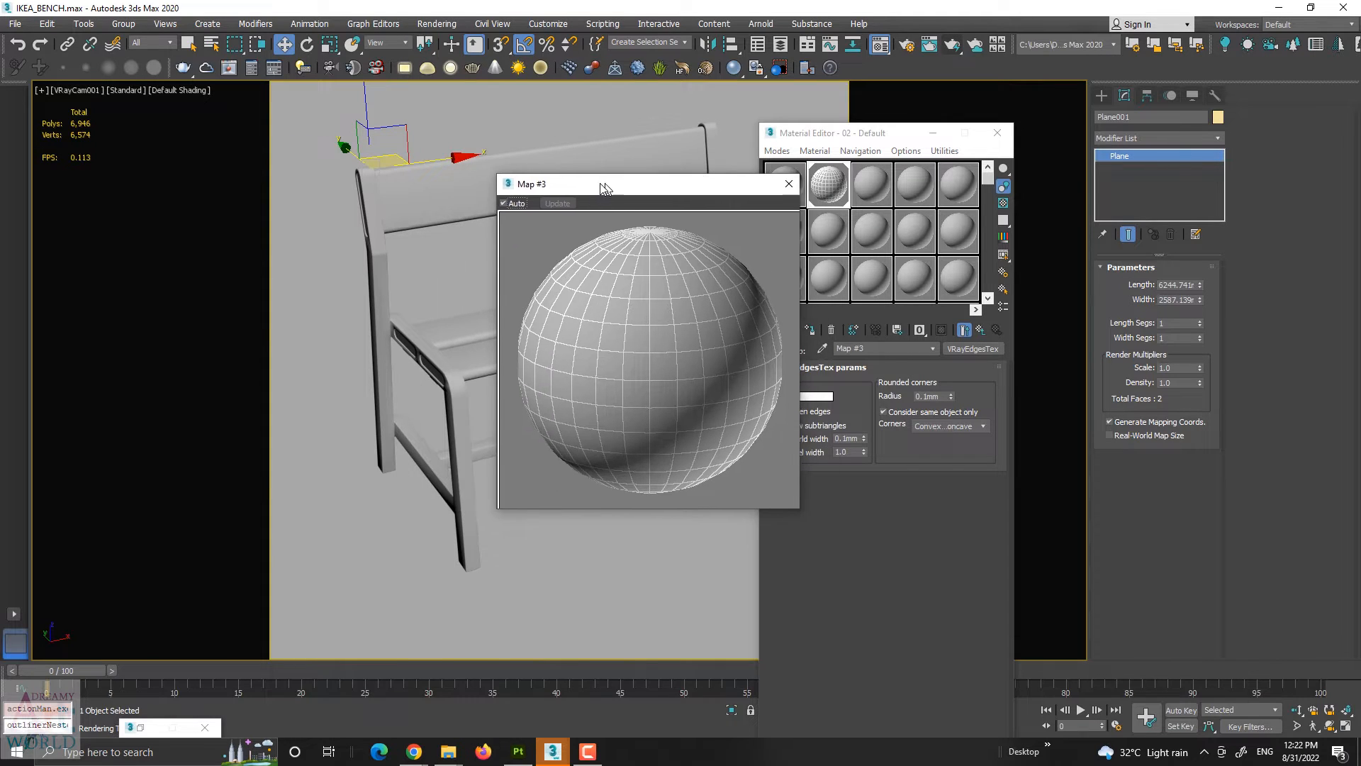
{"action": "left_click_drag", "start_coordinate": [599, 183], "coordinate": [560, 189]}
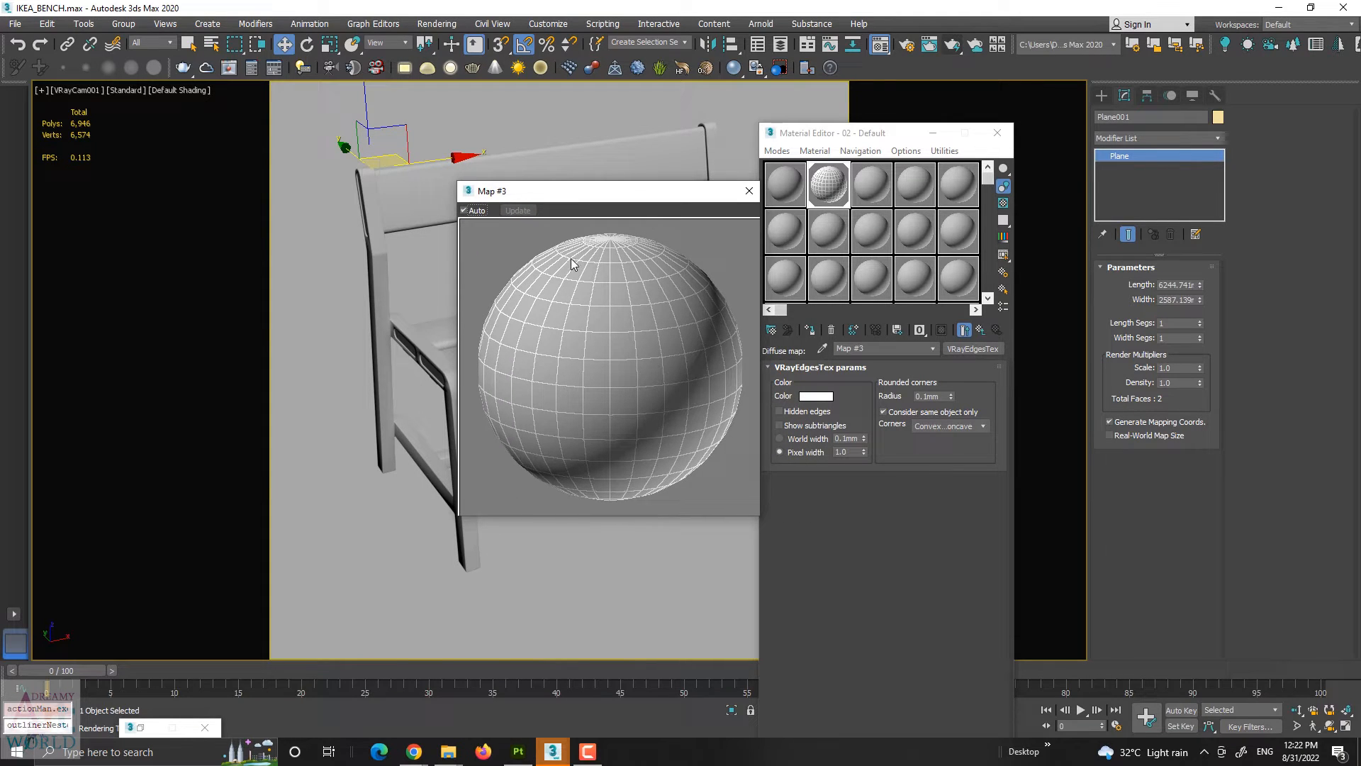
{"action": "mouse_move", "coordinate": [641, 475]}
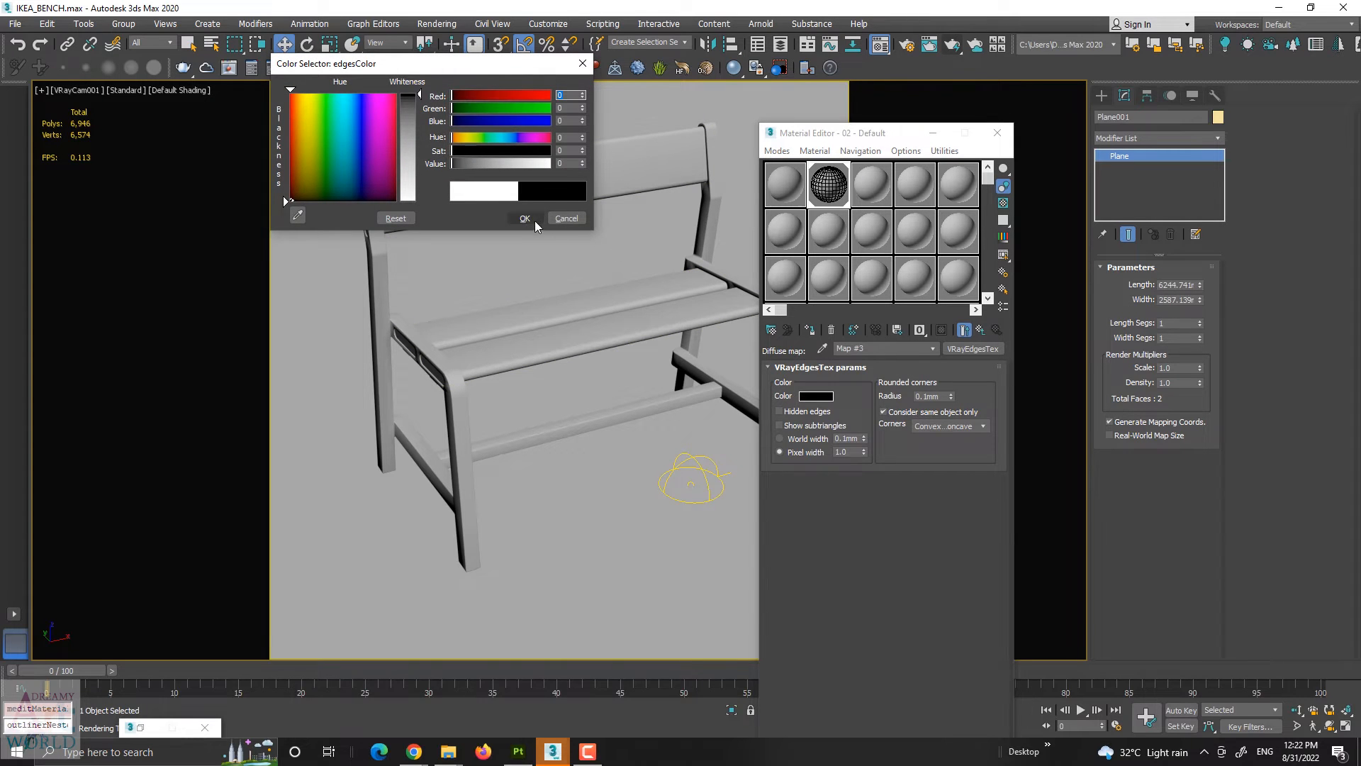
Set the edge texture's line colour to black and close its preview.
{"action": "left_click", "coordinate": [523, 218]}
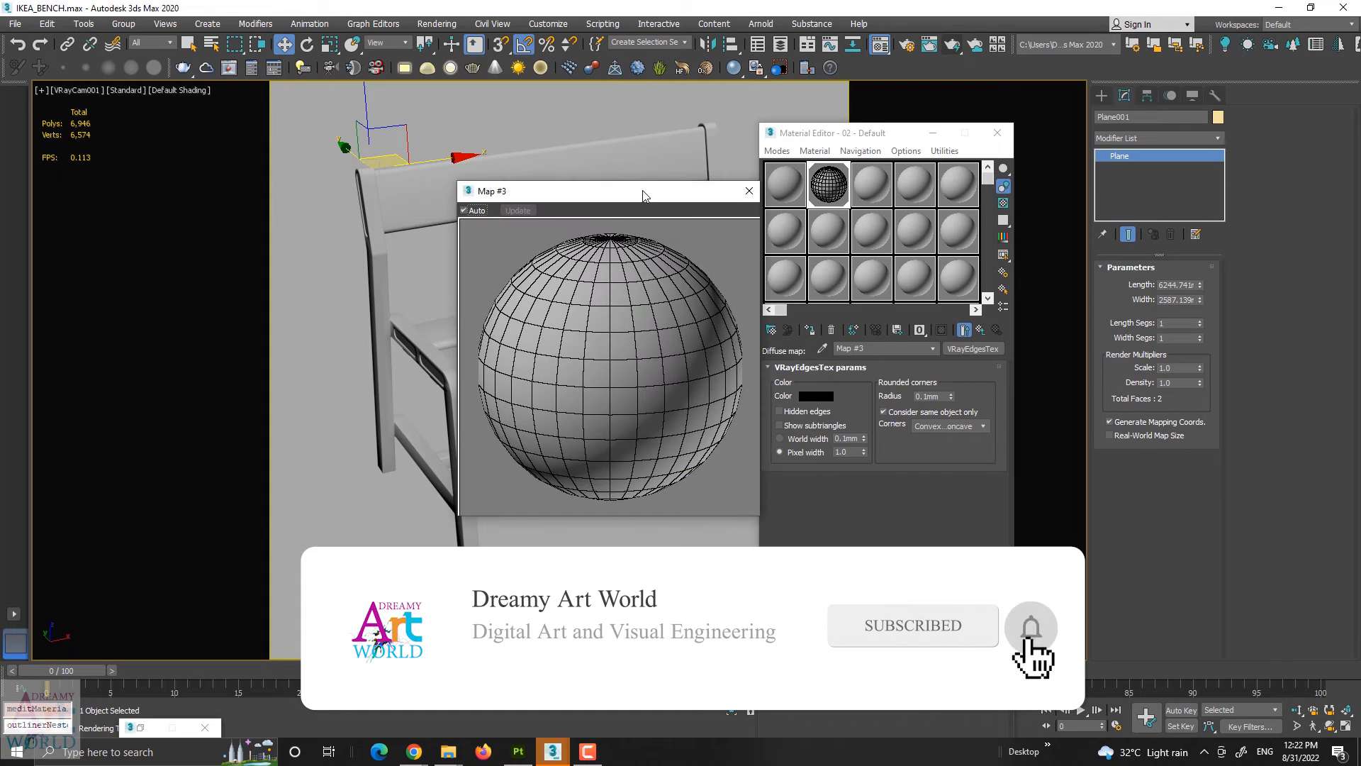
{"action": "left_click", "coordinate": [747, 190]}
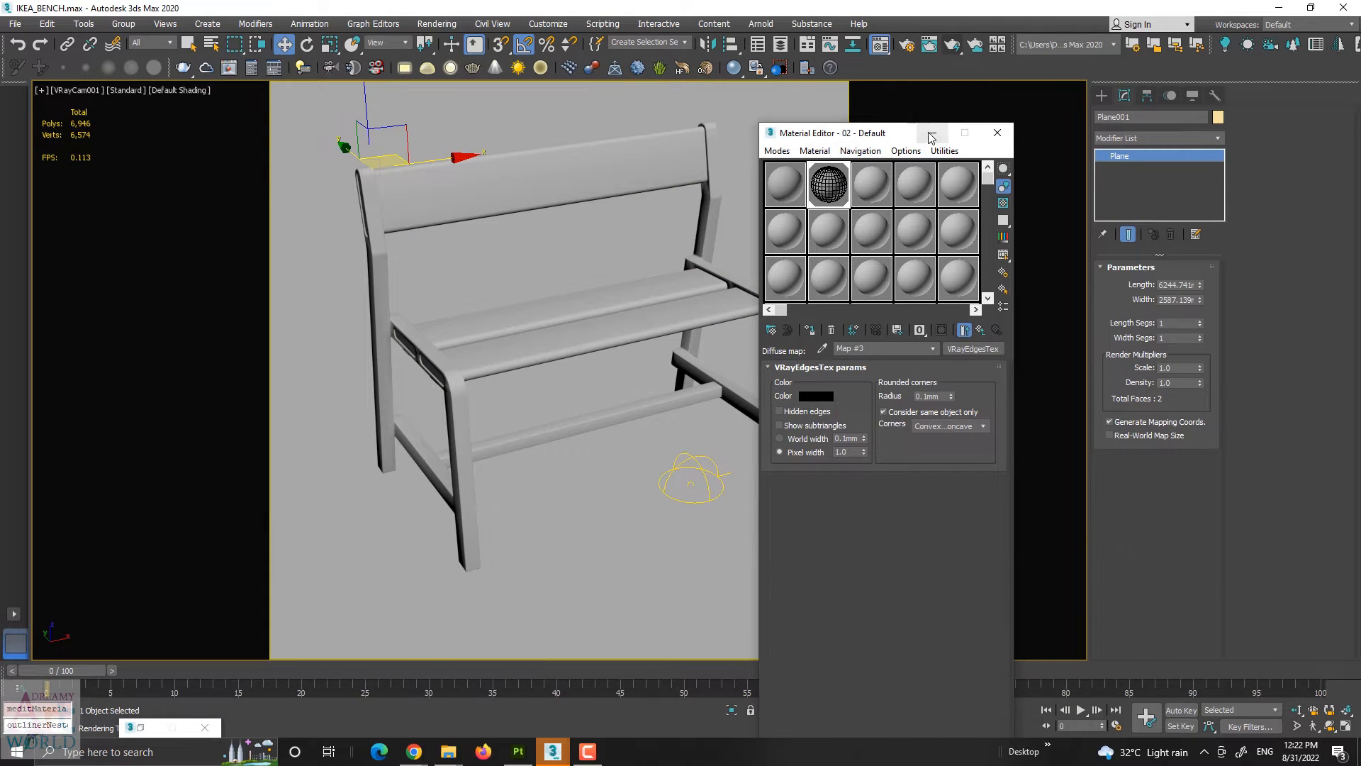
Render the VRayCam001 view in the V-Ray frame buffer as a black wireframe over grey.
{"action": "left_click", "coordinate": [997, 133]}
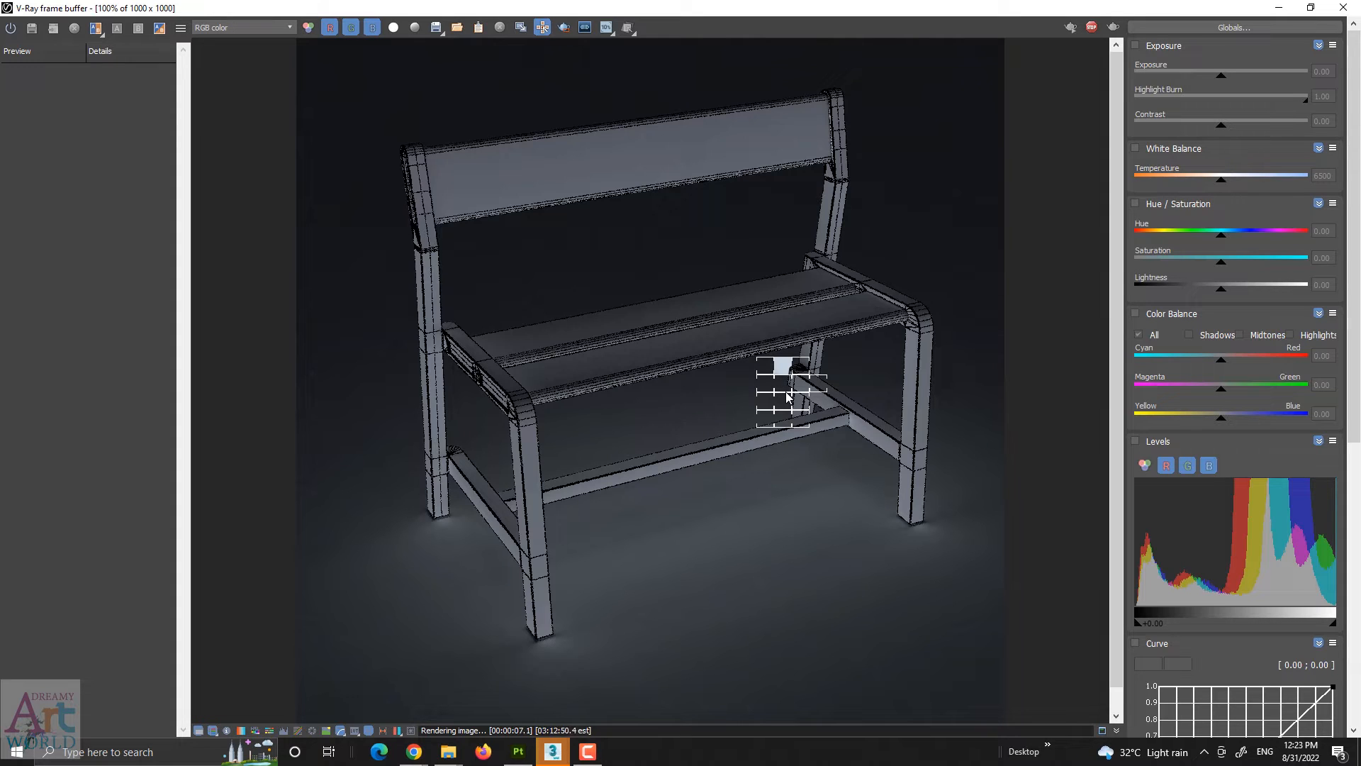
{"action": "mouse_move", "coordinate": [741, 435]}
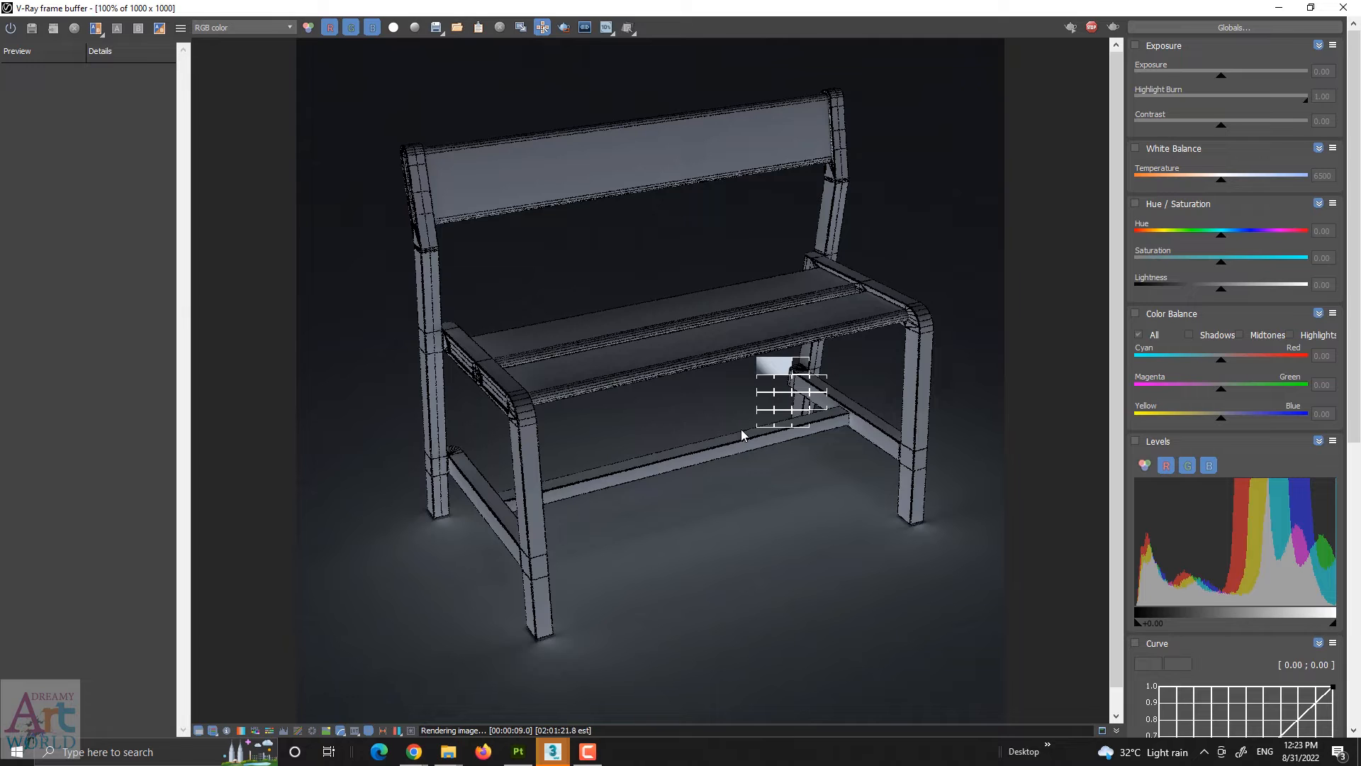
{"action": "mouse_move", "coordinate": [813, 471]}
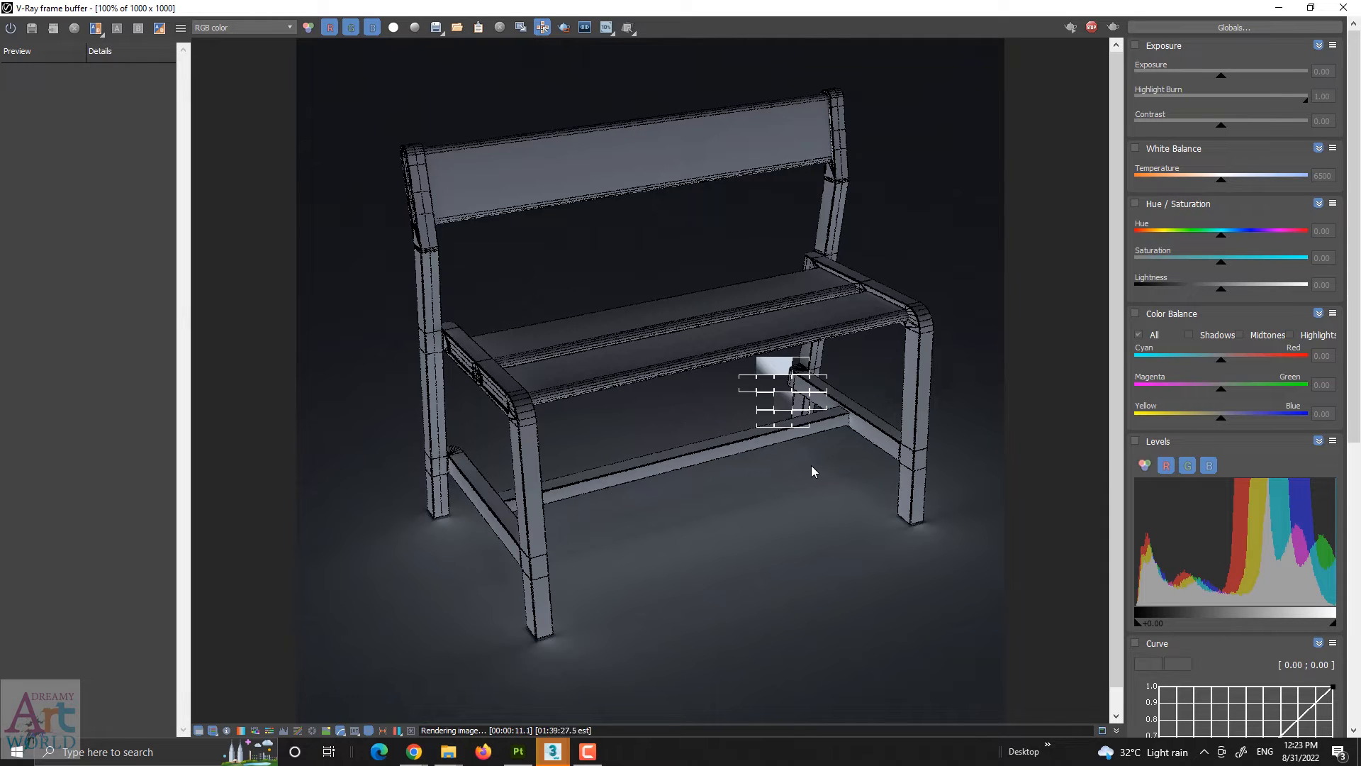